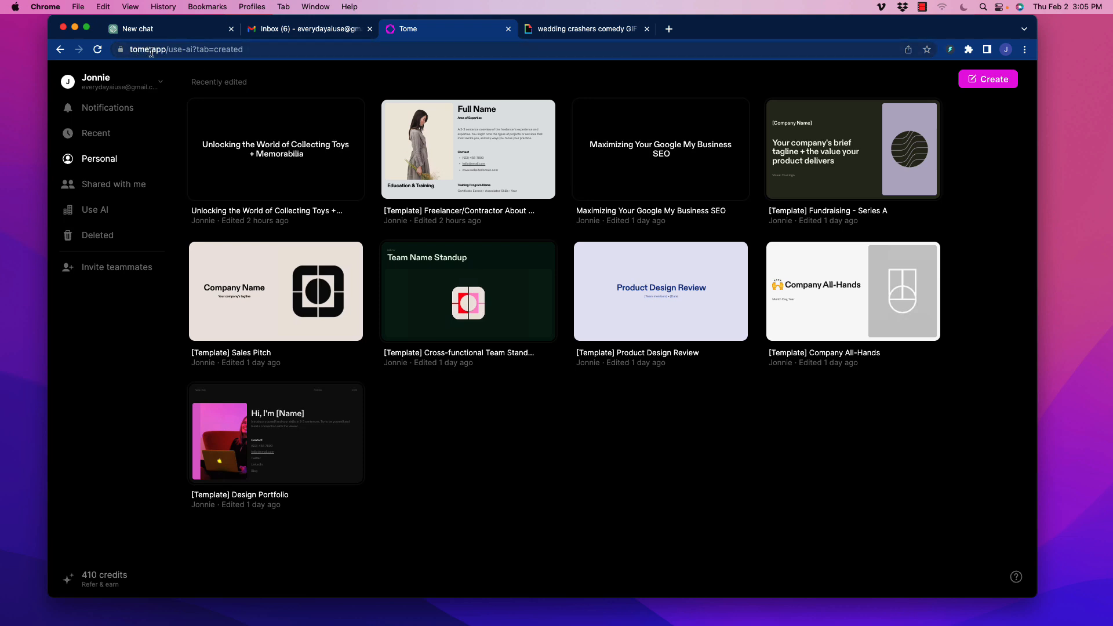
mouse_move(271, 257)
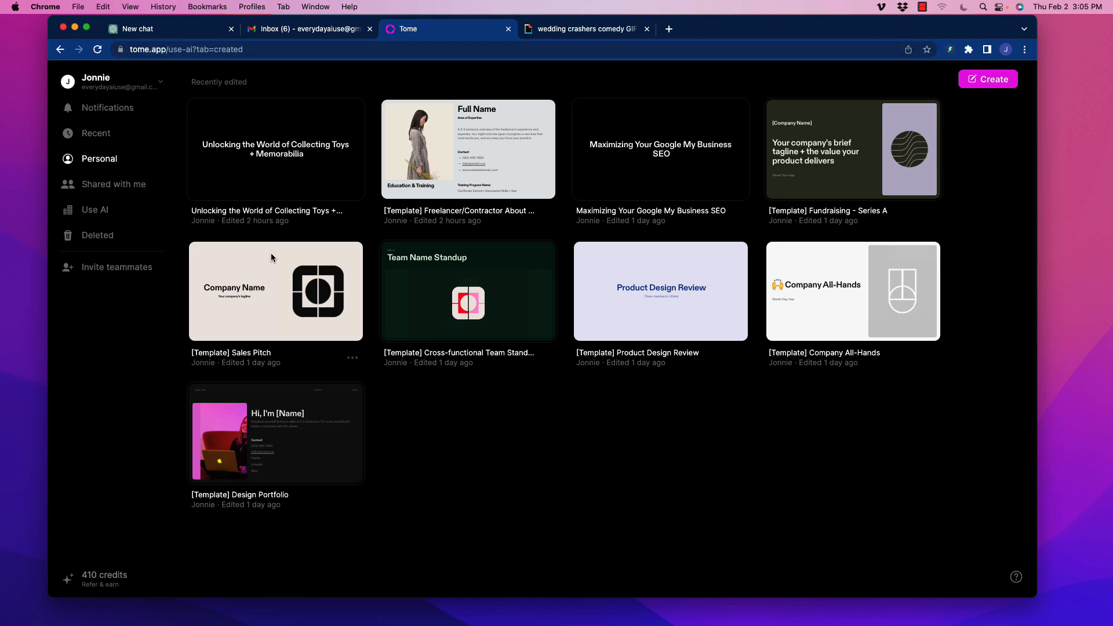
mouse_move(313, 278)
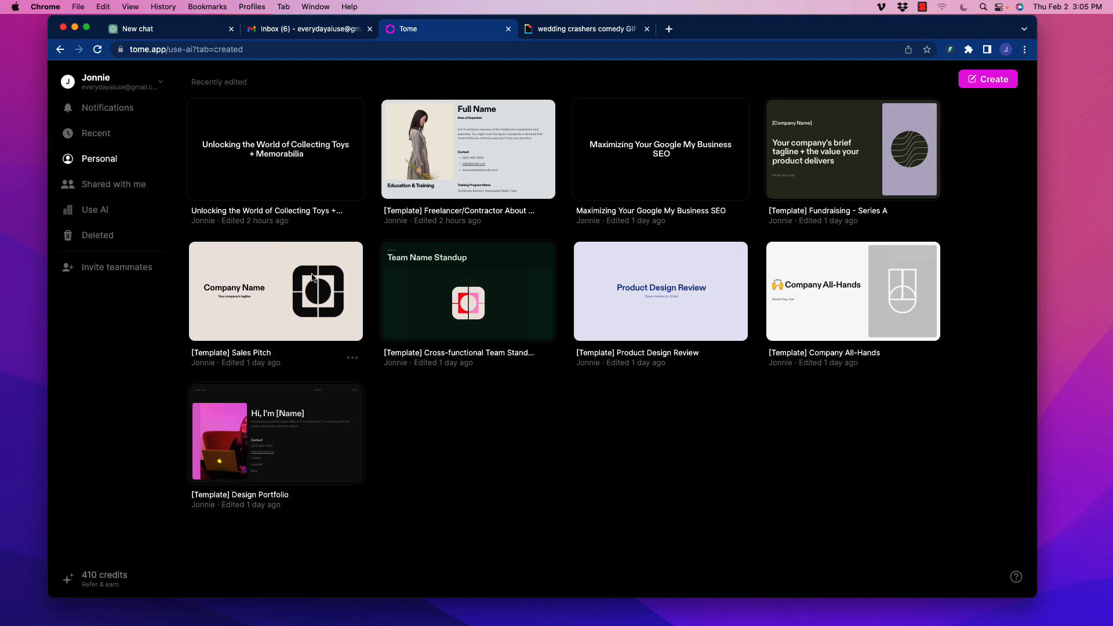
mouse_move(591, 480)
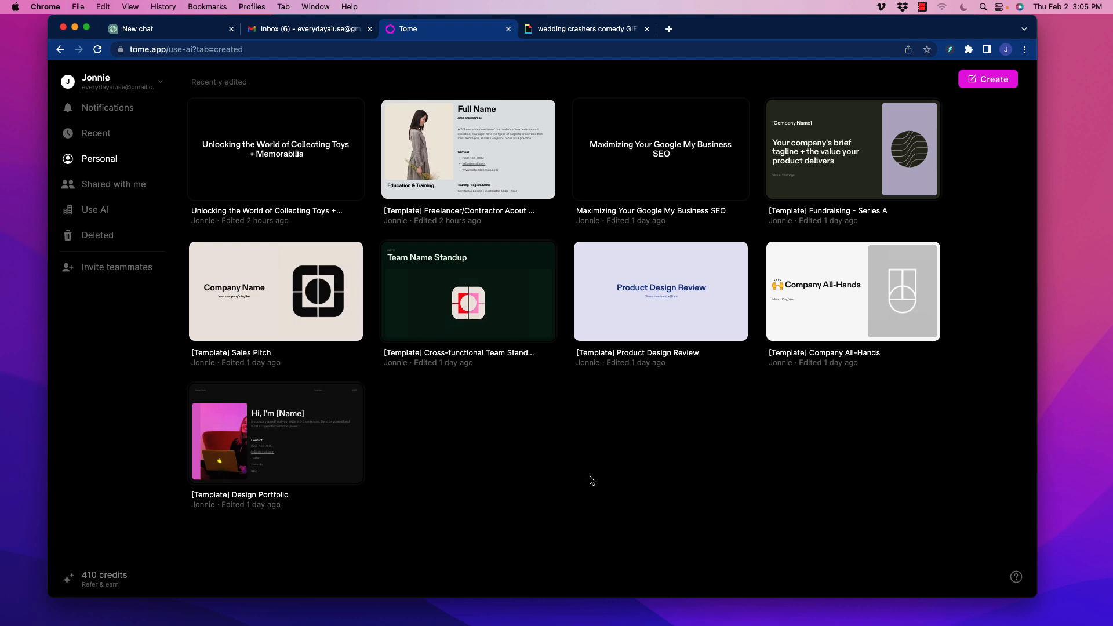
mouse_move(524, 490)
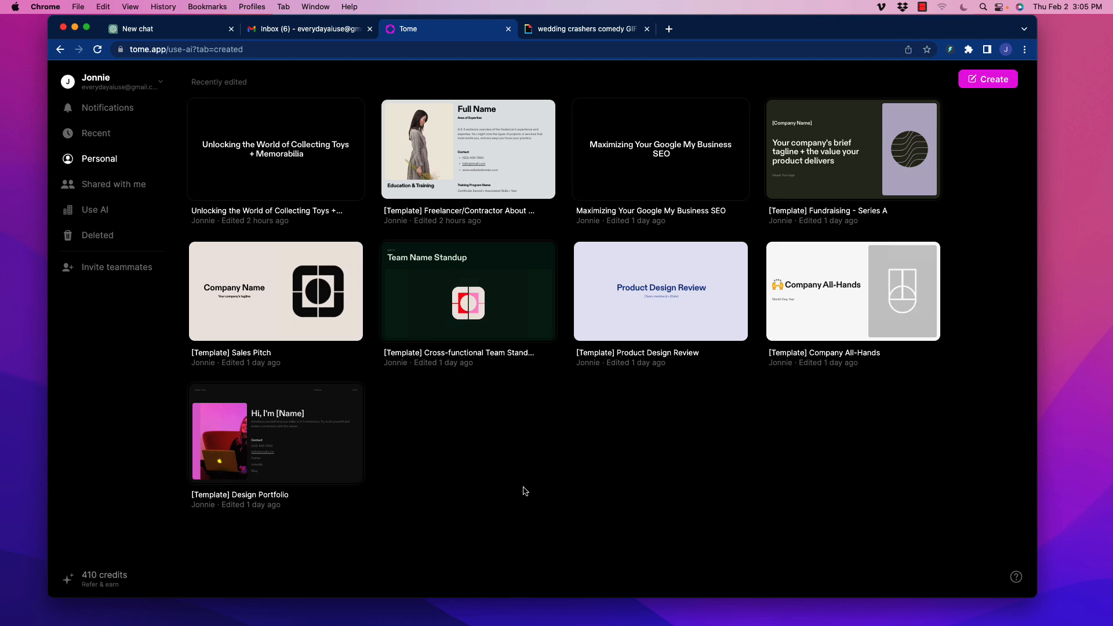
mouse_move(429, 299)
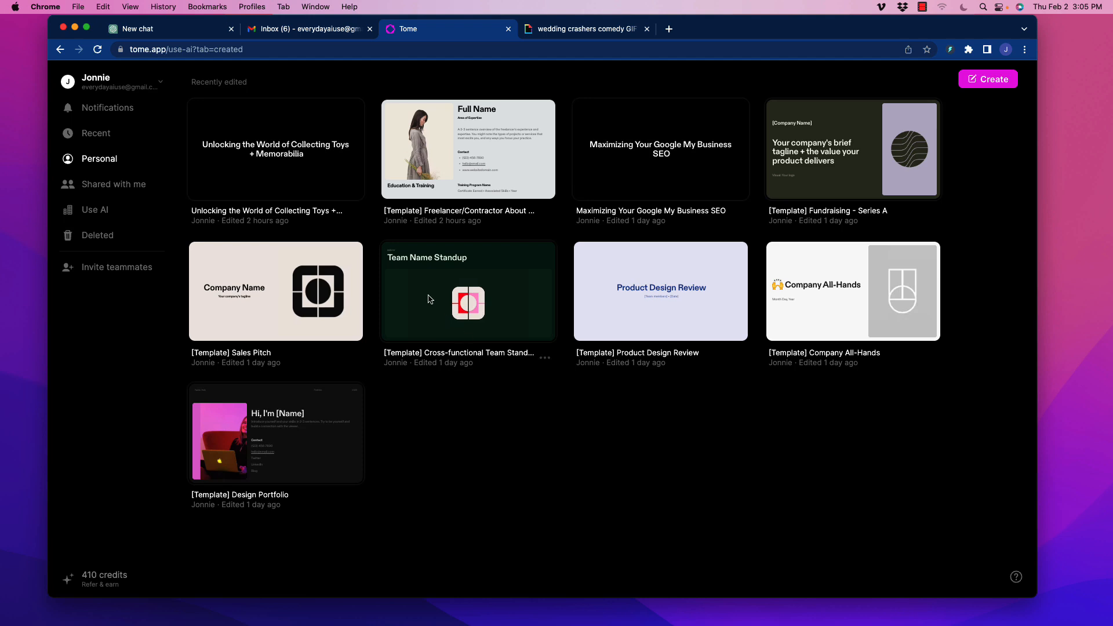
mouse_move(672, 167)
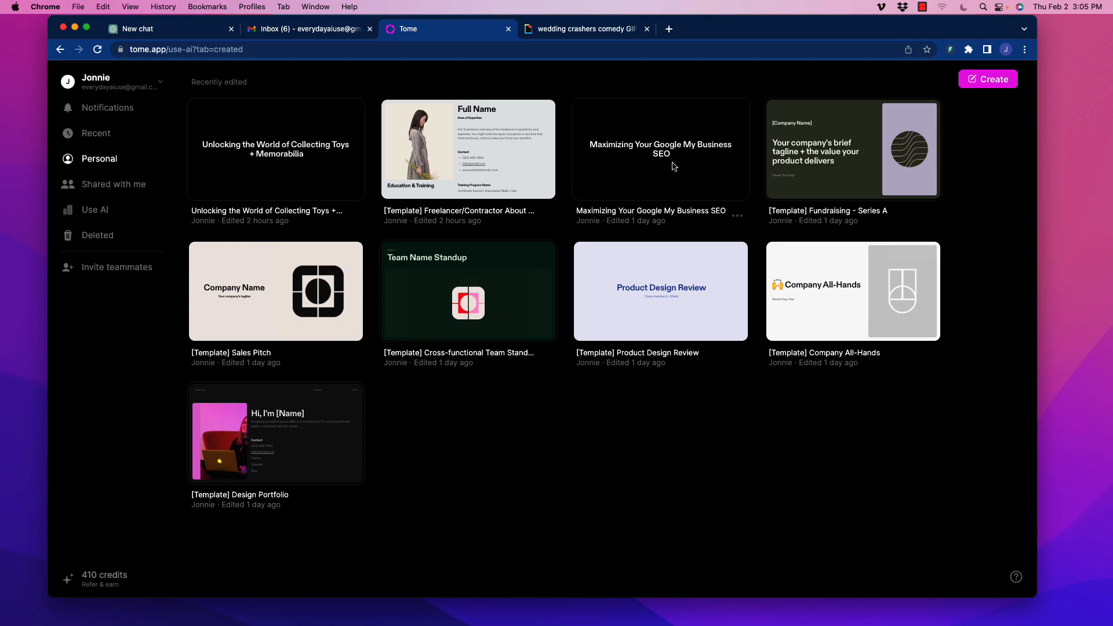
mouse_move(455, 323)
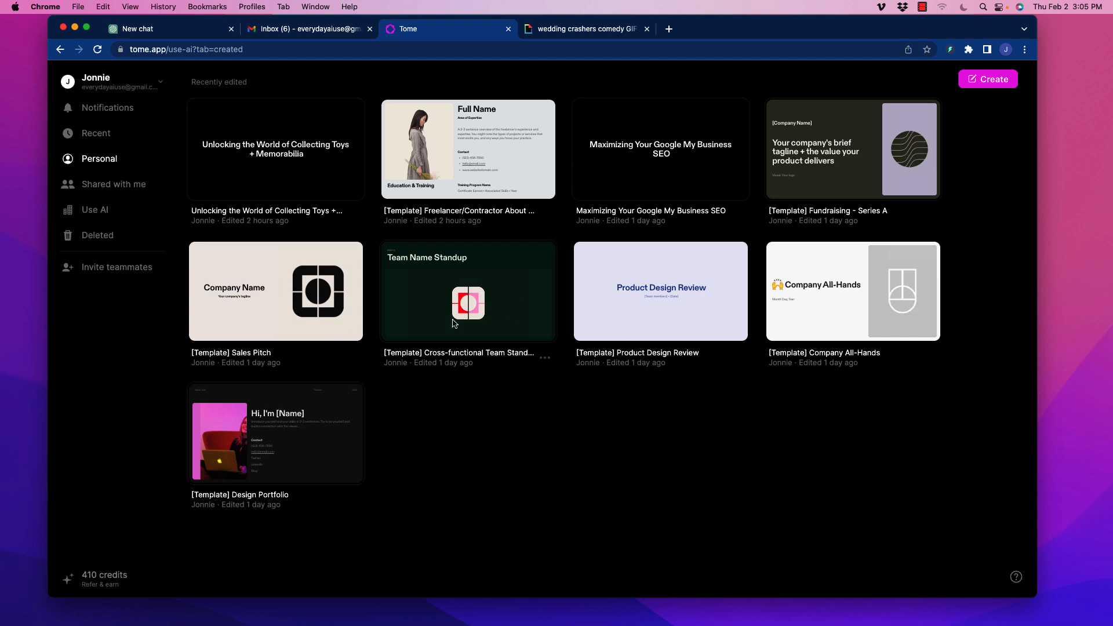
mouse_move(462, 367)
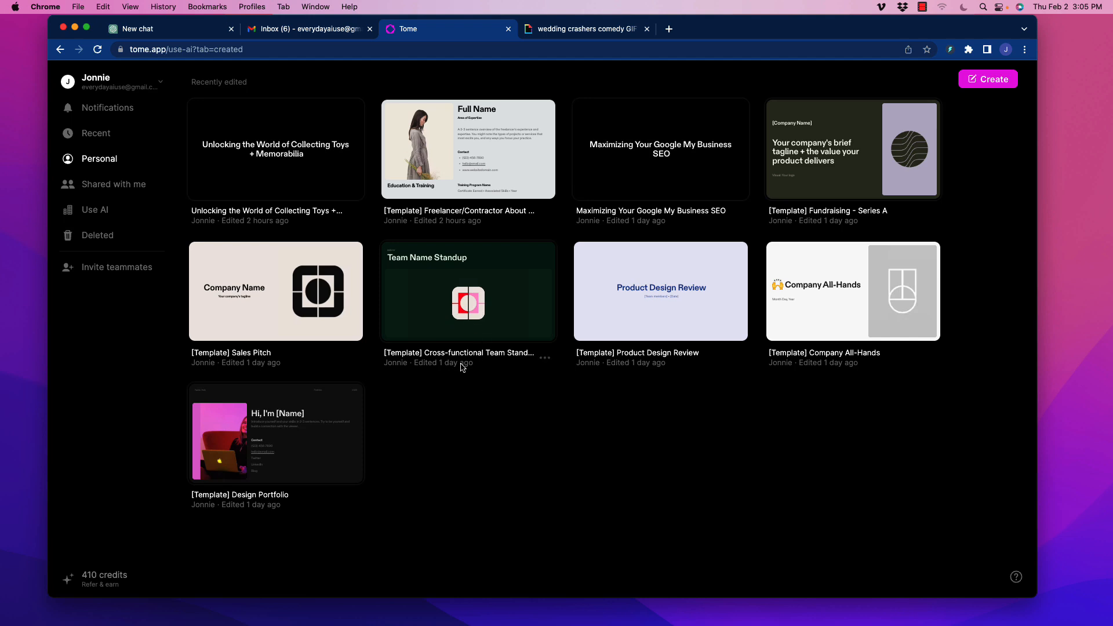
mouse_move(256, 90)
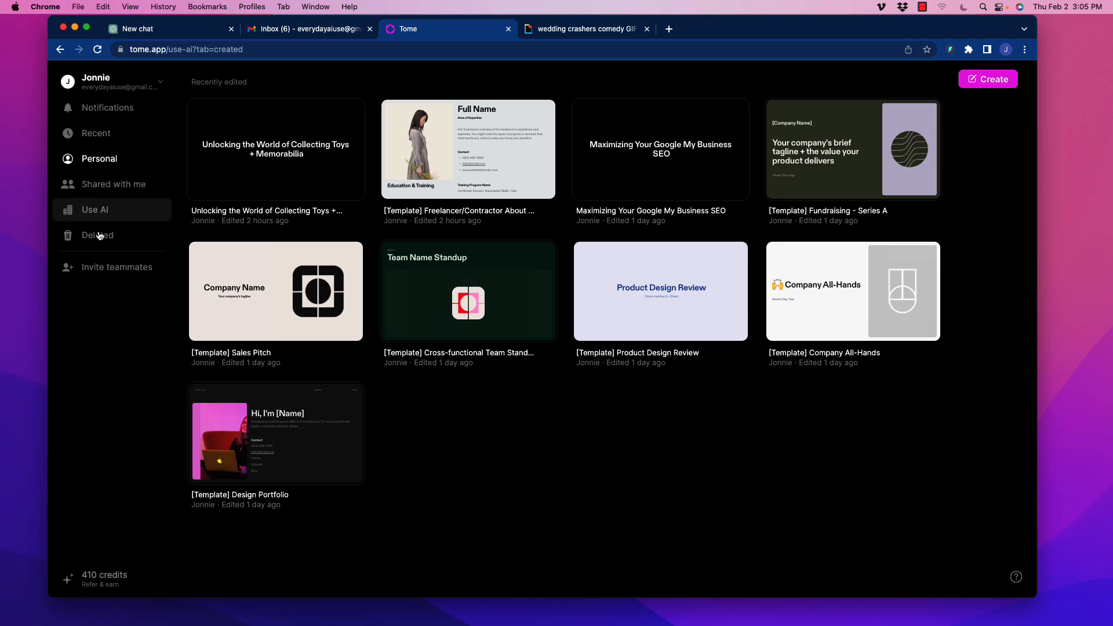
mouse_move(106, 216)
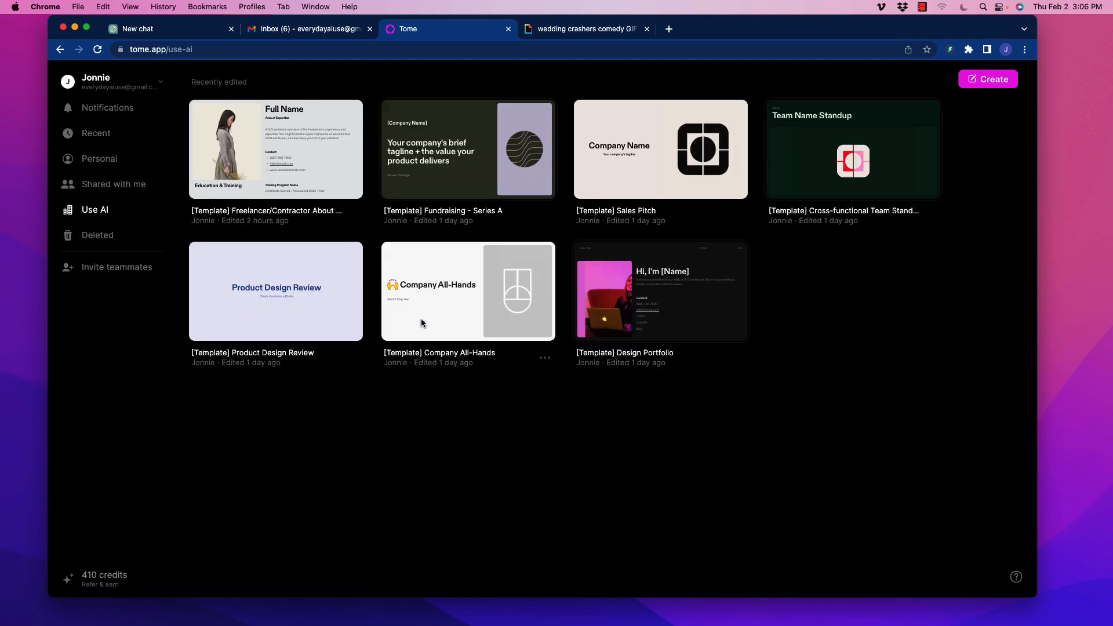
mouse_move(827, 192)
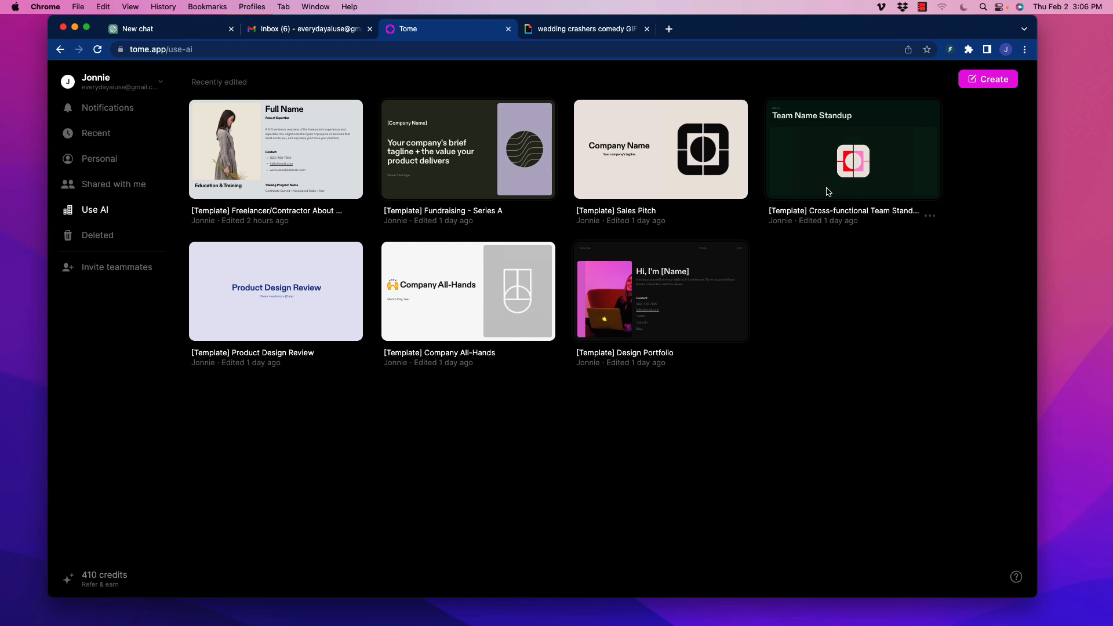
mouse_move(984, 106)
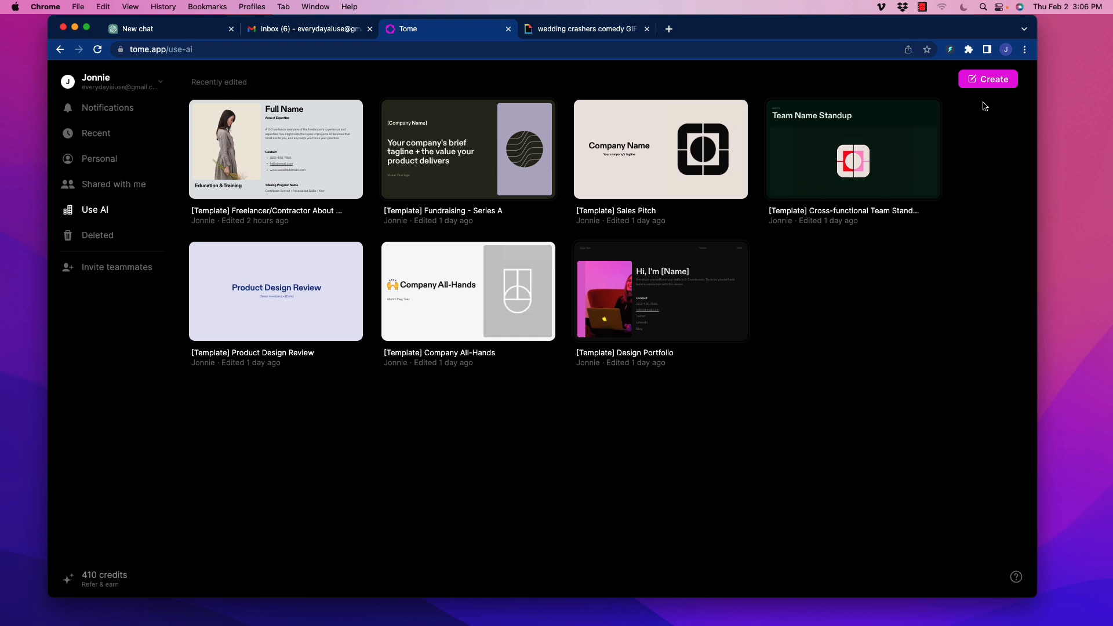
- Start a new blank tome and set the AI prompt's image art style to Epic
click(987, 79)
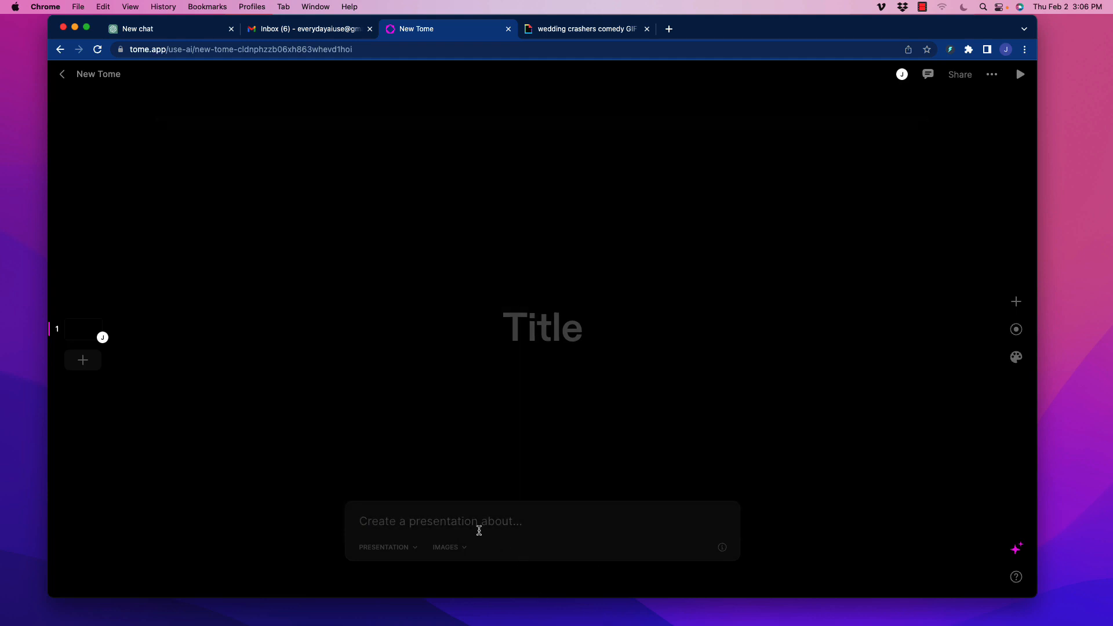
mouse_move(426, 538)
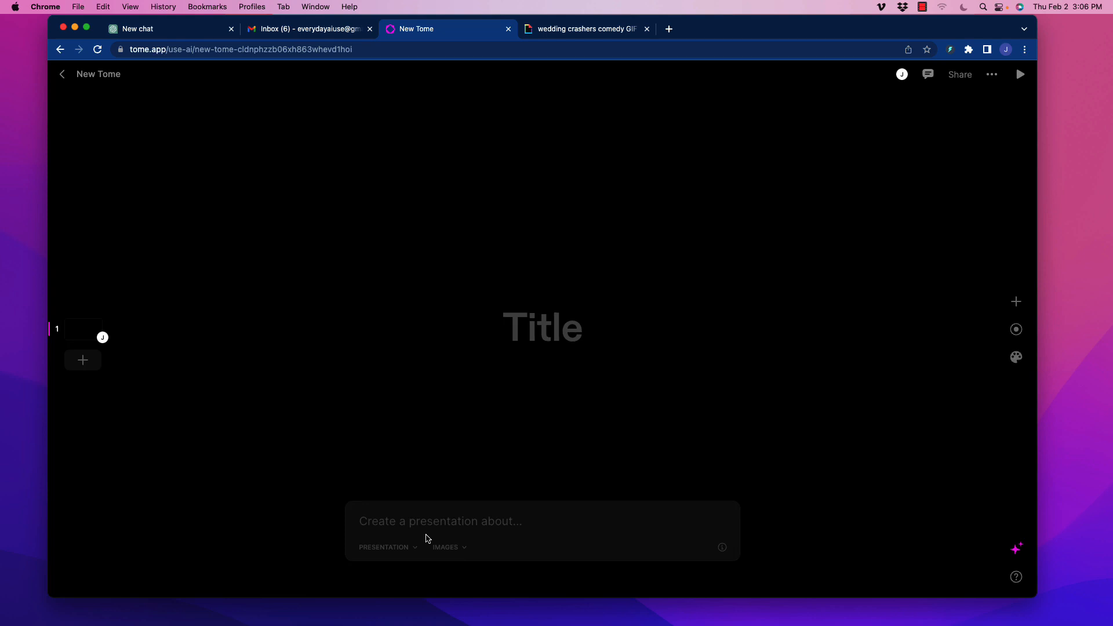
click(383, 546)
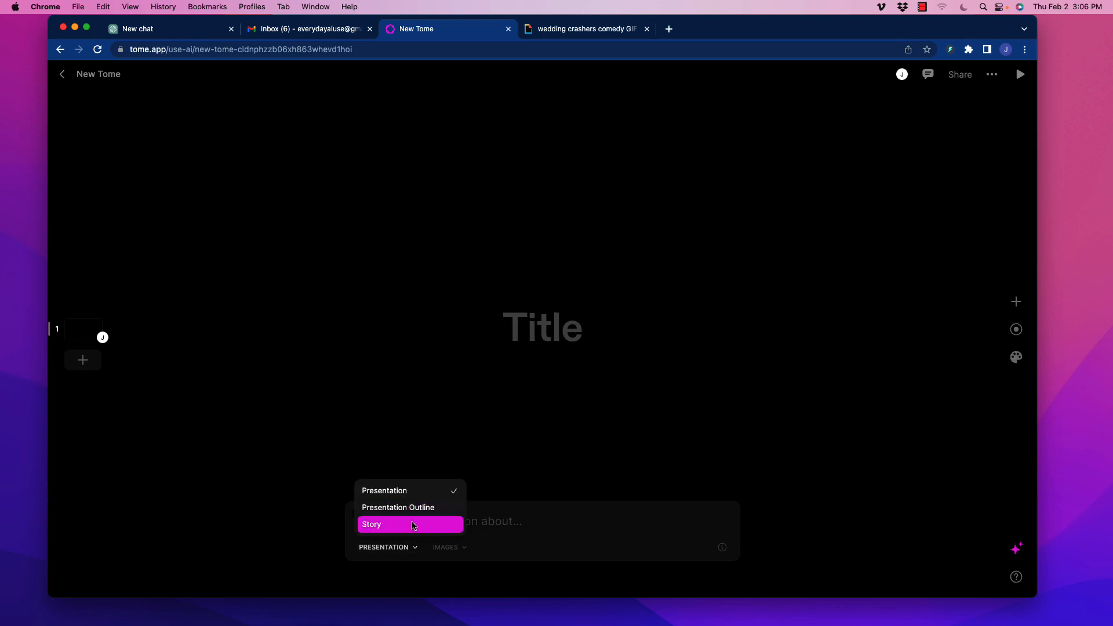
mouse_move(415, 490)
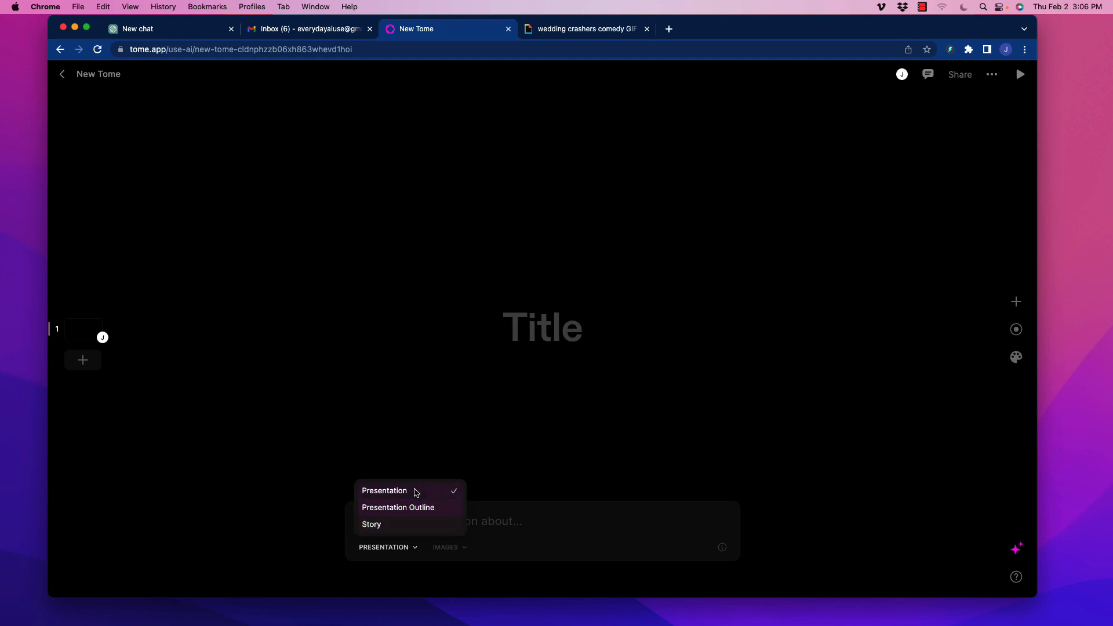
click(448, 546)
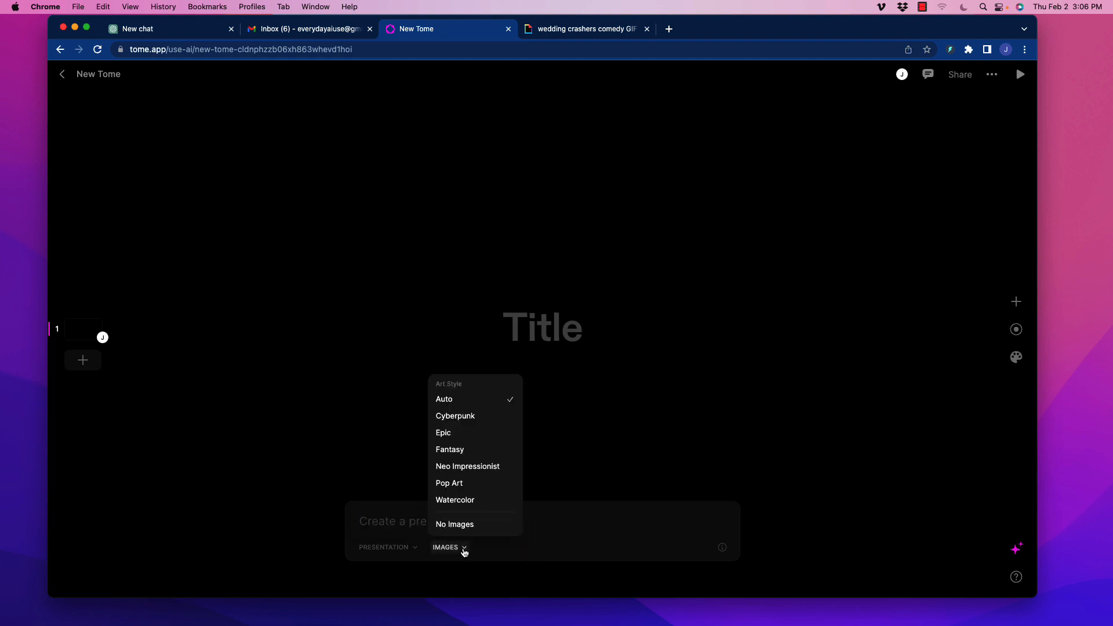
mouse_move(468, 483)
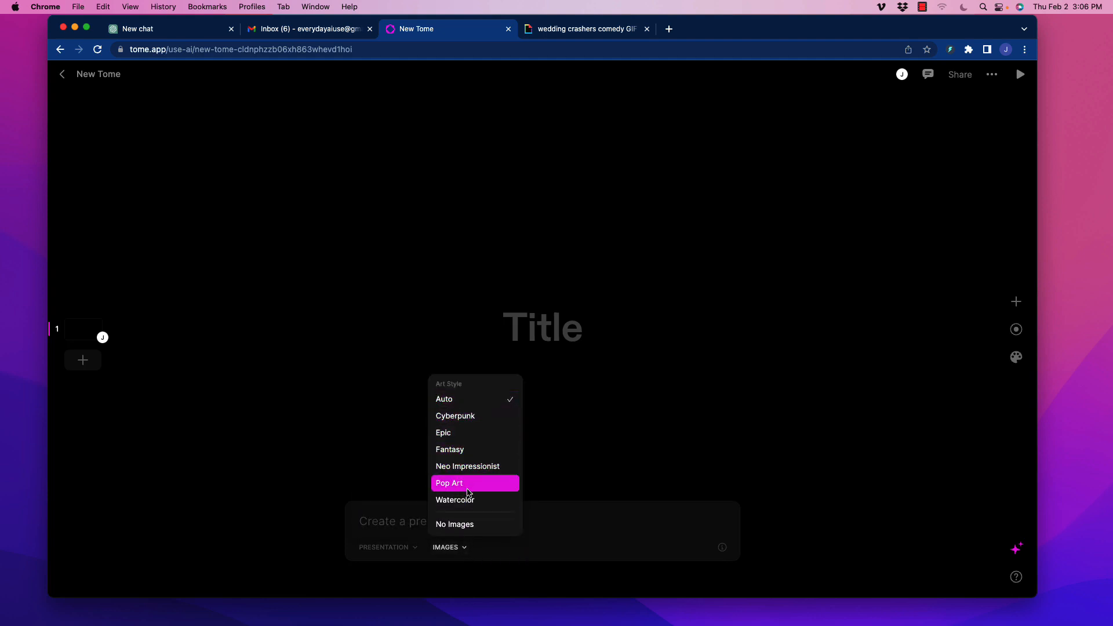
mouse_move(471, 474)
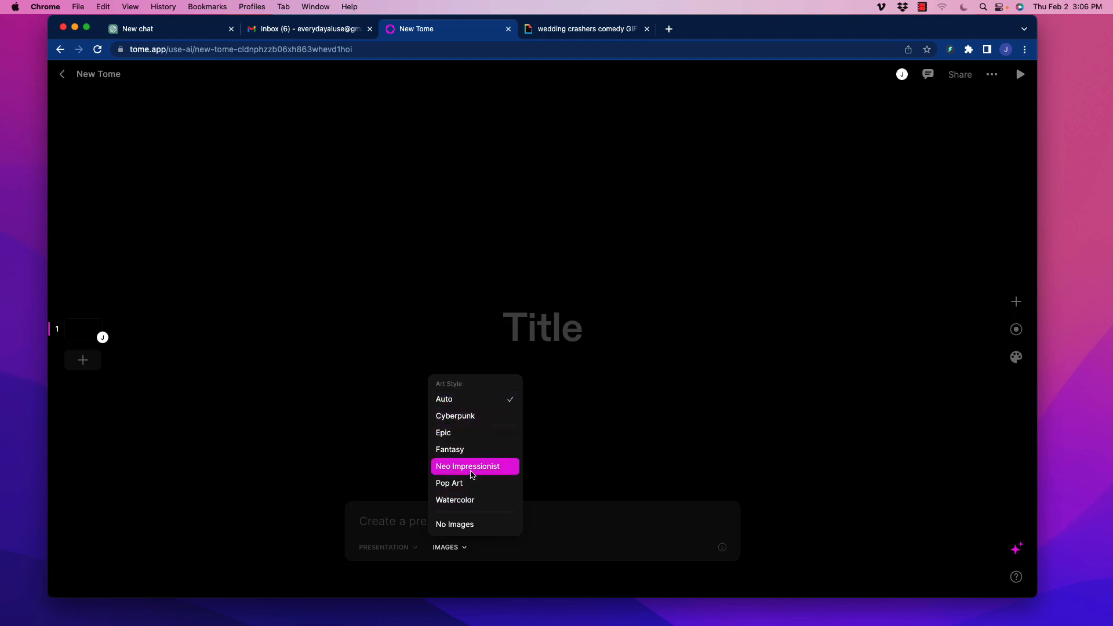
mouse_move(450, 433)
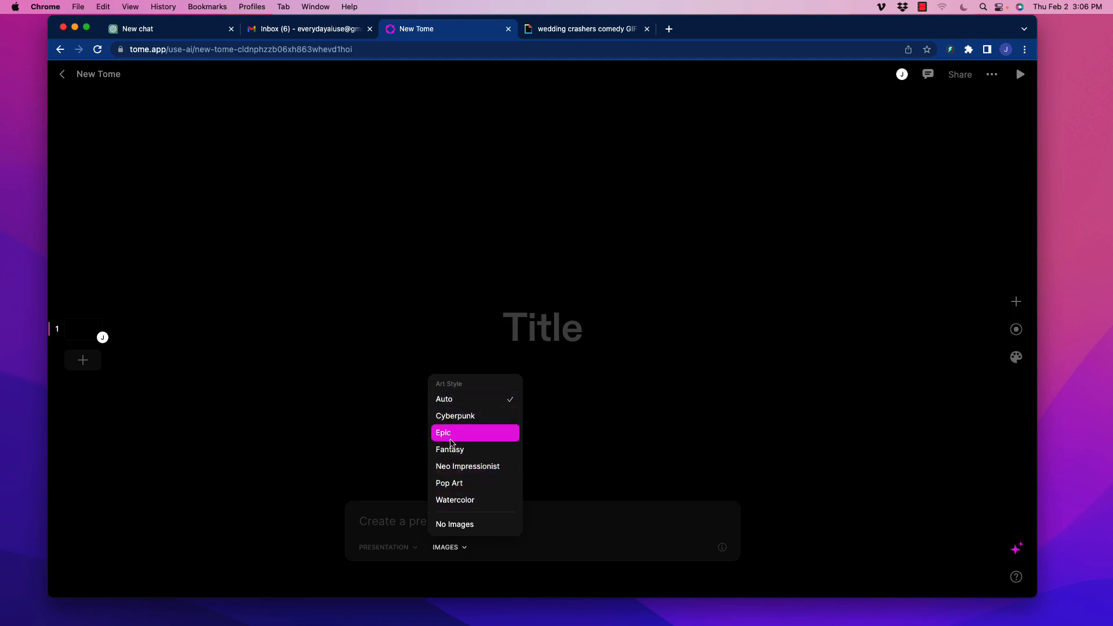
mouse_move(462, 434)
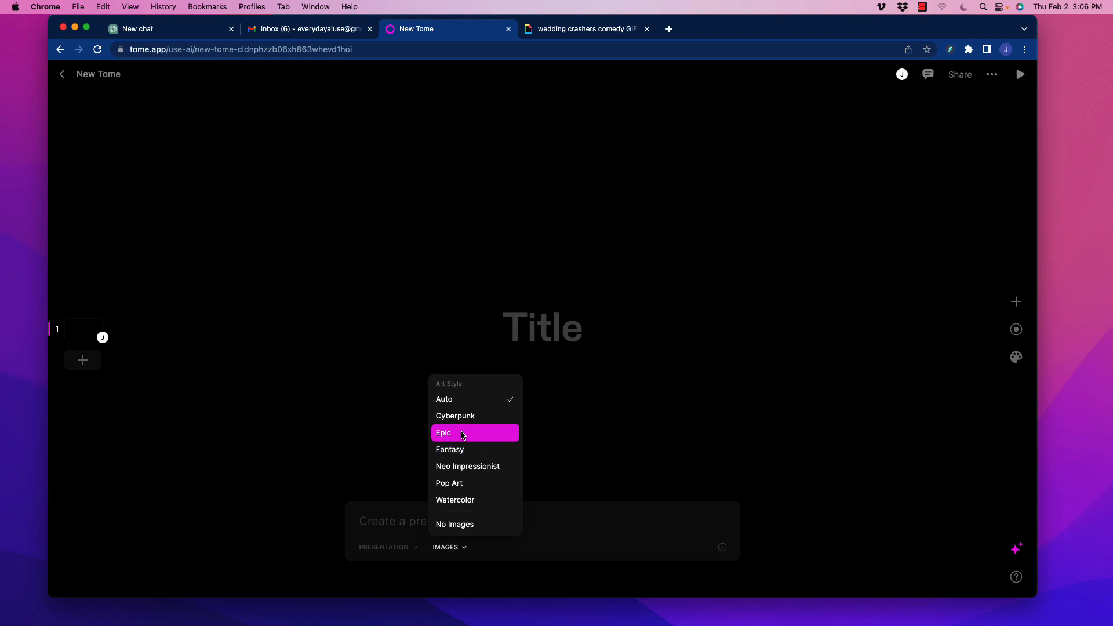
click(443, 432)
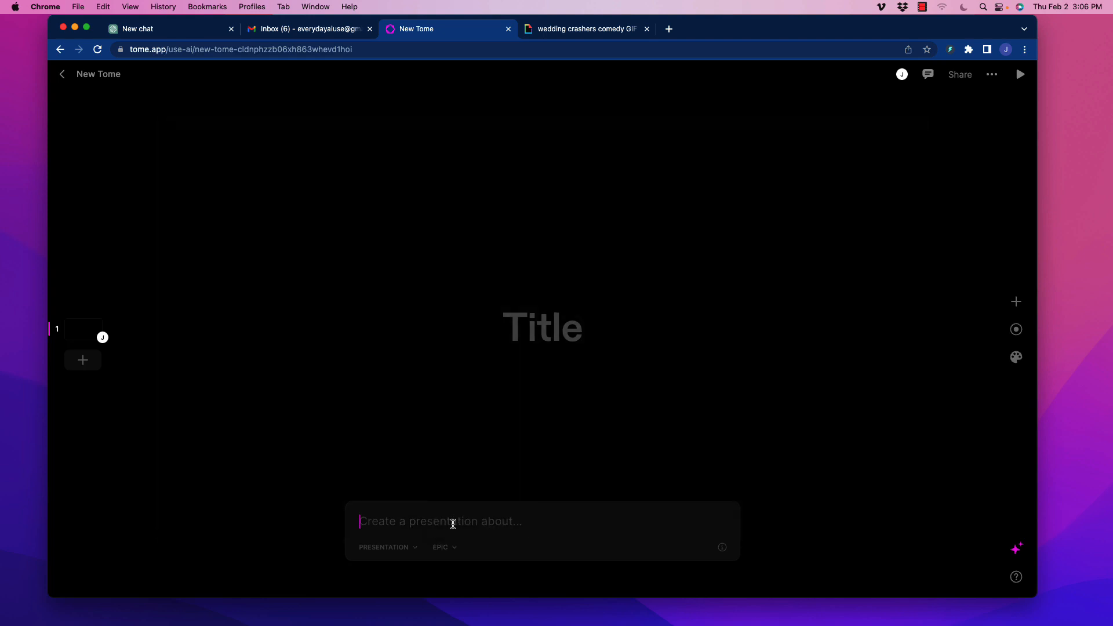
mouse_move(538, 525)
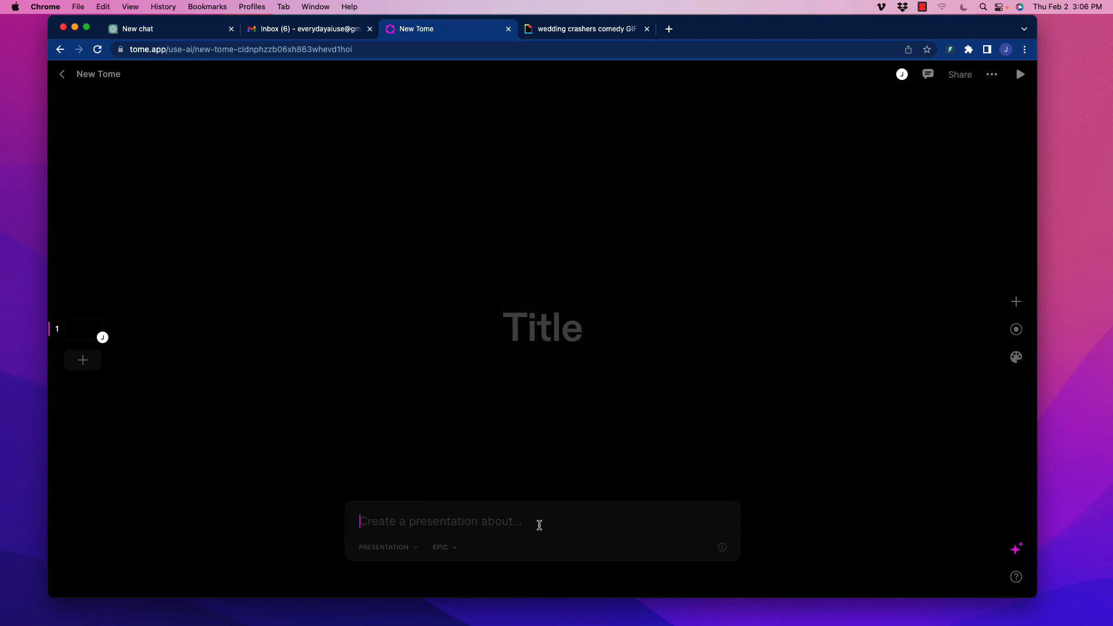
mouse_move(699, 393)
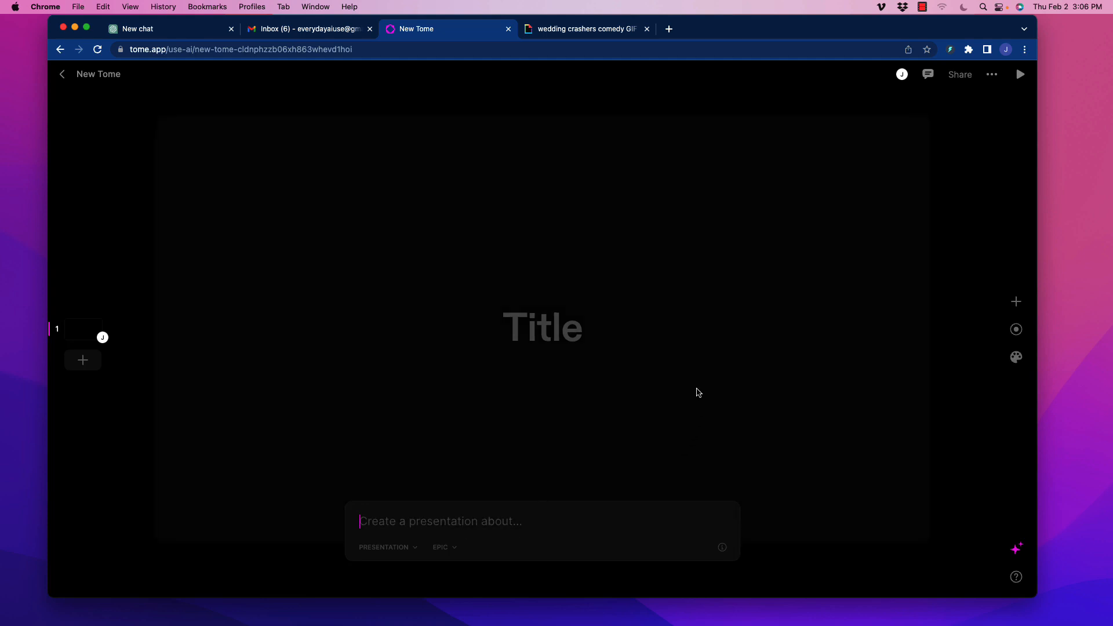
mouse_move(660, 411)
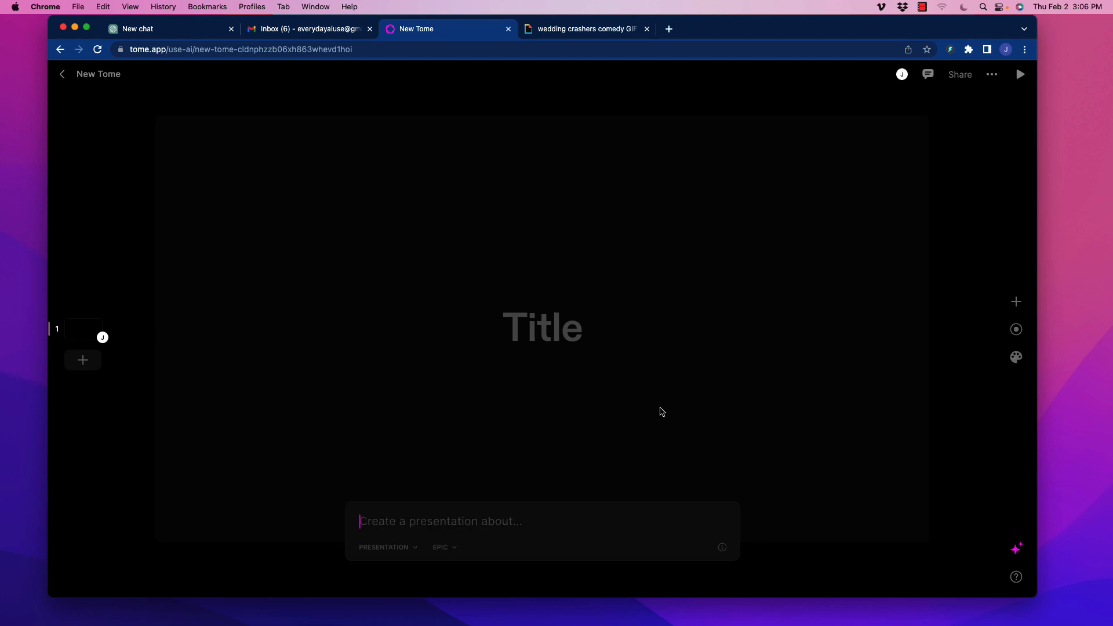
mouse_move(508, 336)
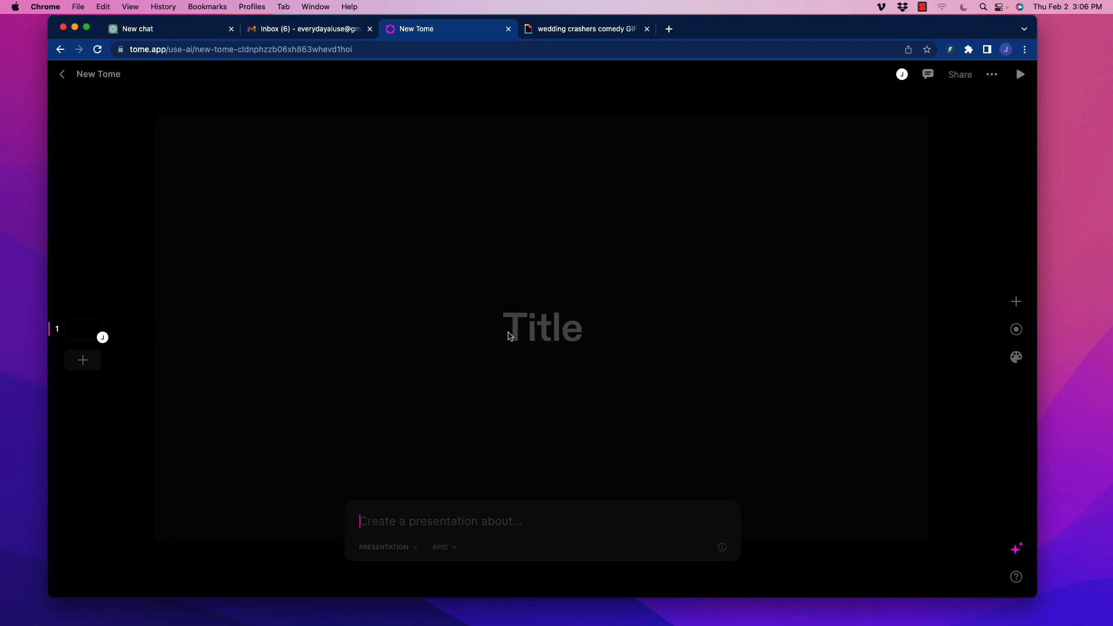
mouse_move(497, 491)
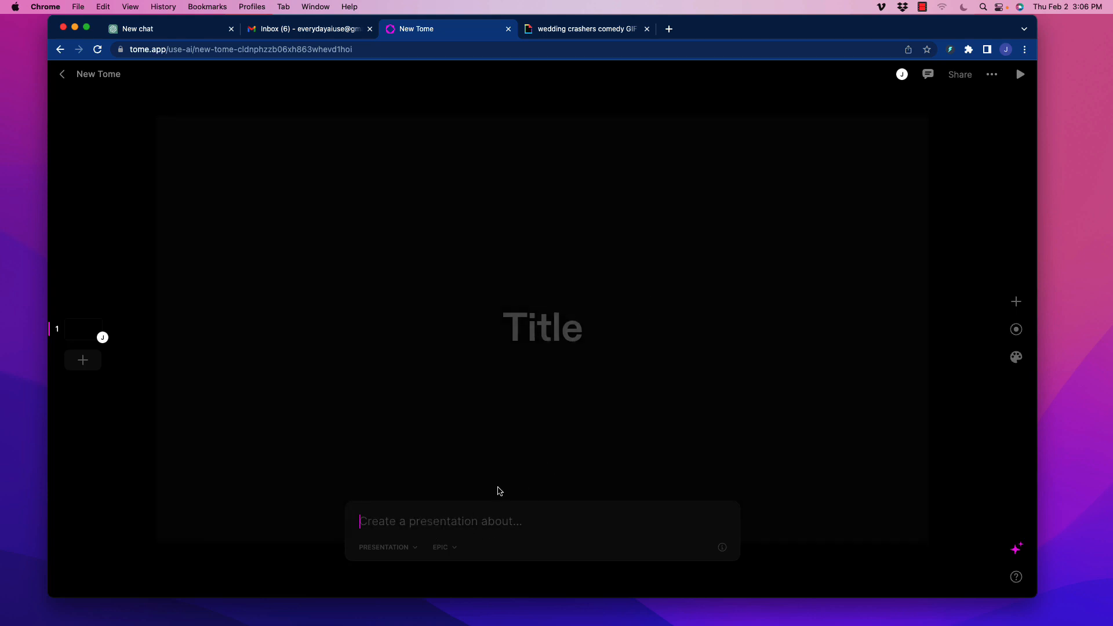
click(443, 546)
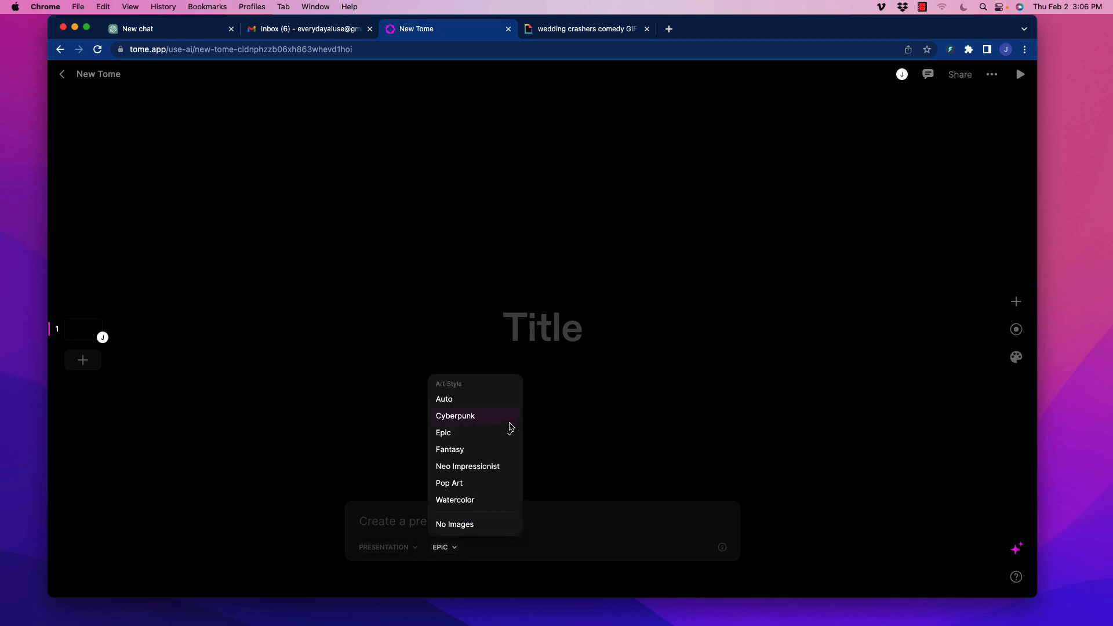
mouse_move(475, 398)
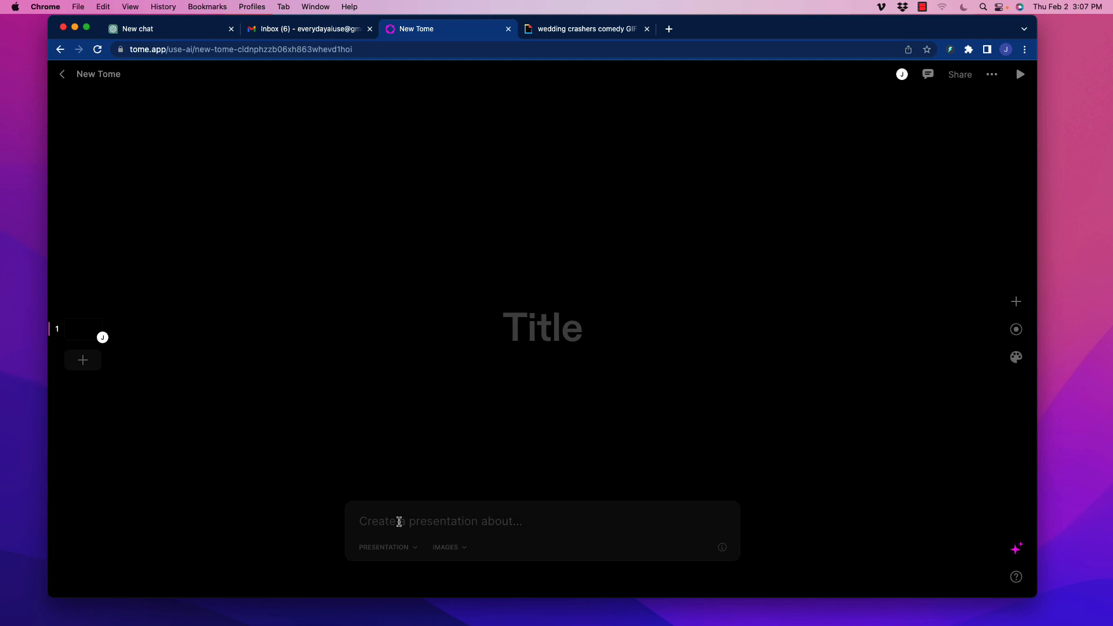
mouse_move(436, 340)
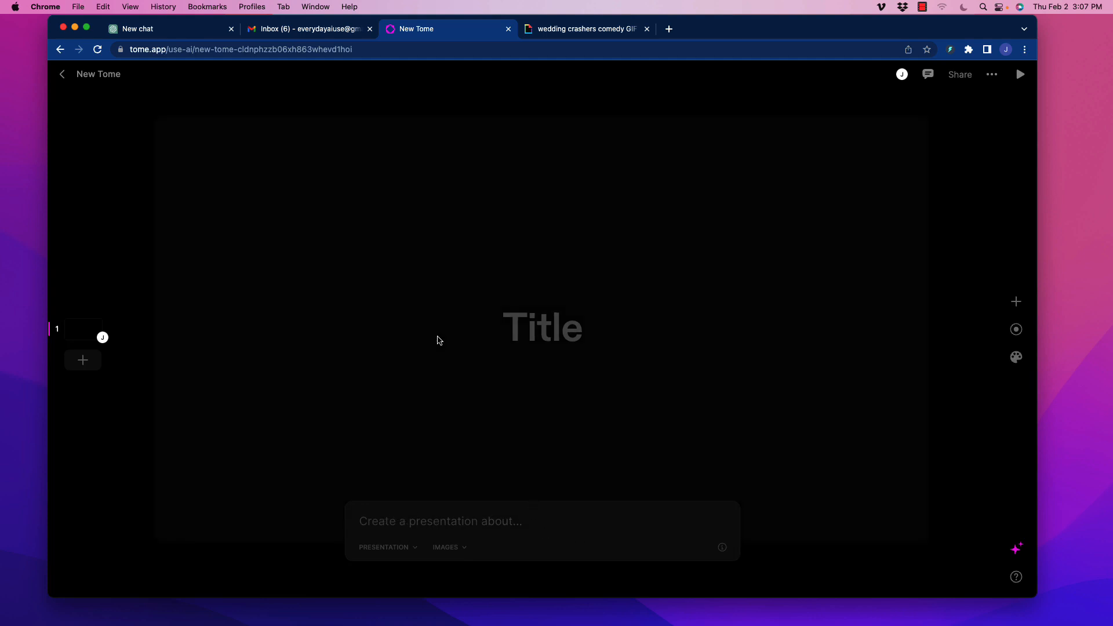
- Enter the prompt 'the effect of artificial intelligence on marketing' to generate the deck
text(the e)
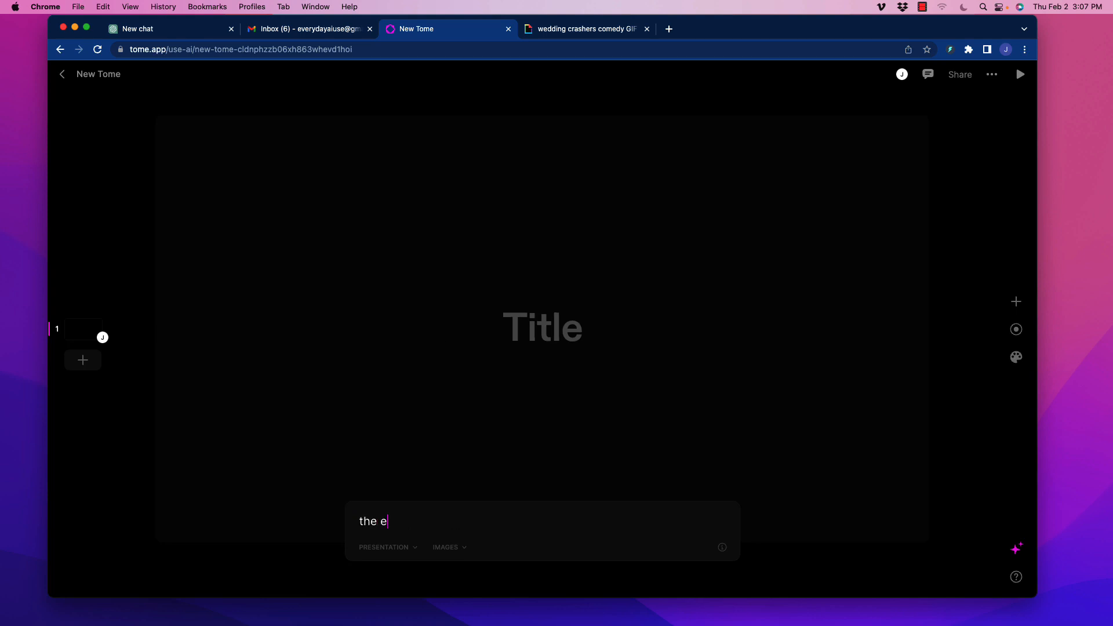
text(ffect of artif)
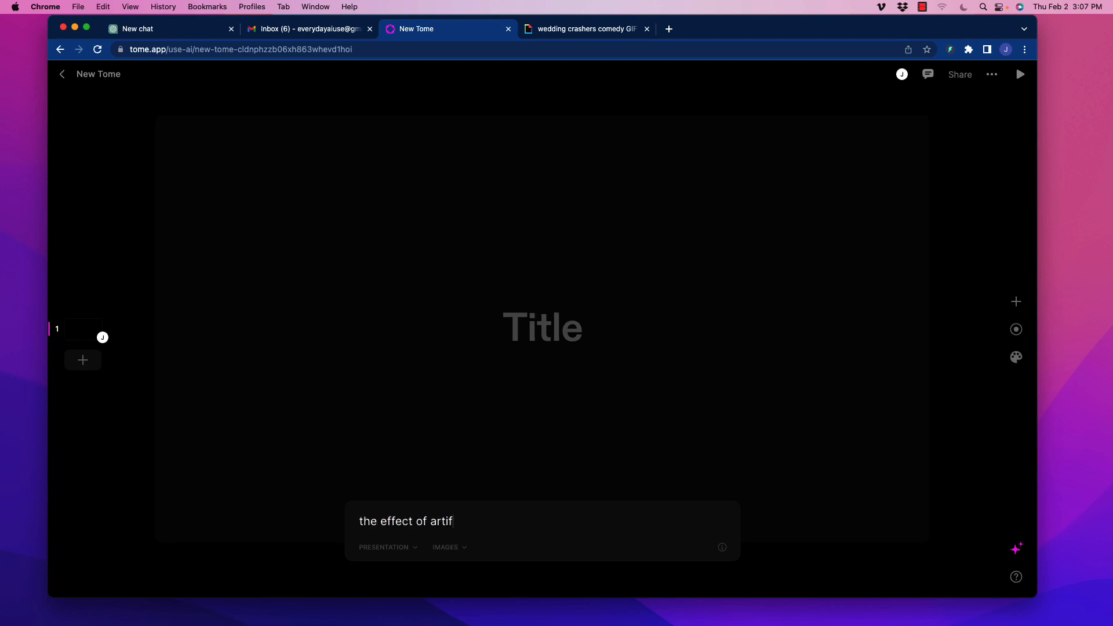
text(icial intelligen)
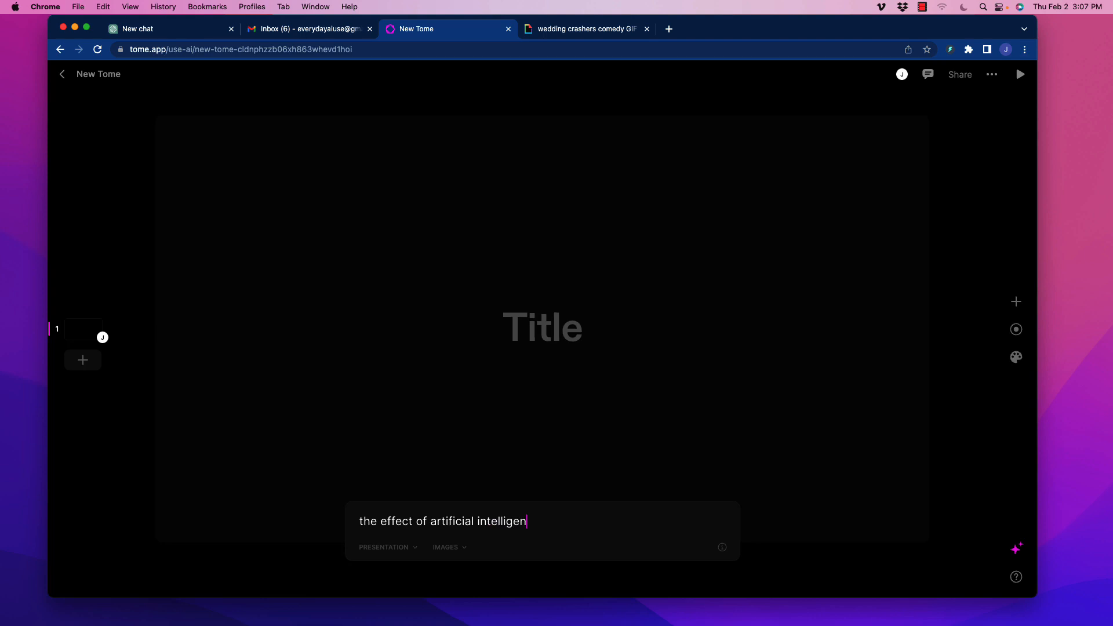
text(ce on marketing)
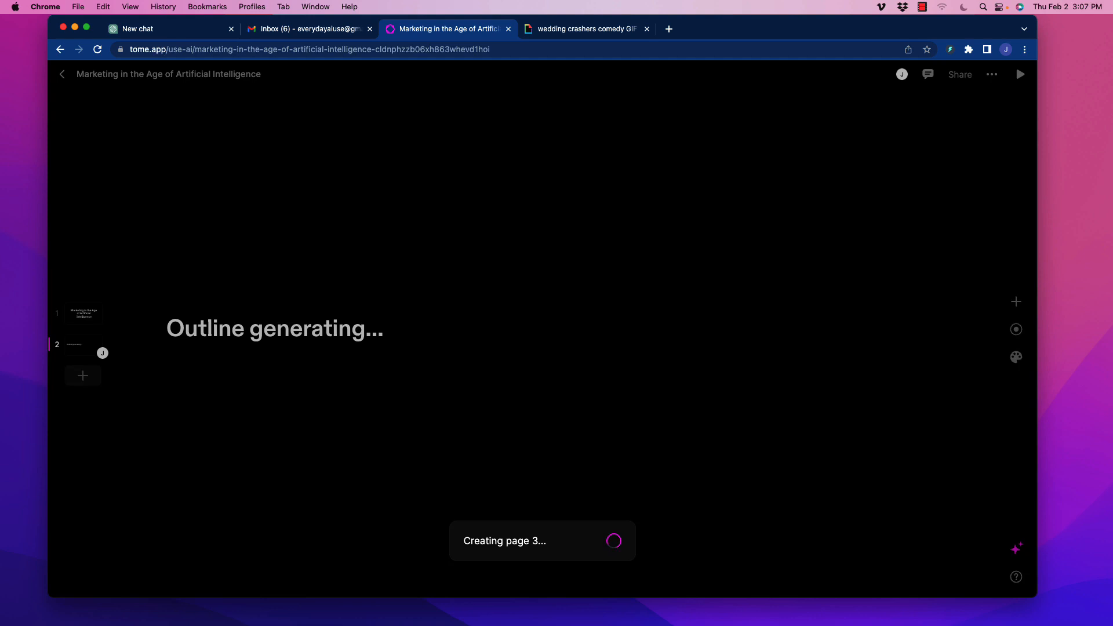
mouse_move(617, 512)
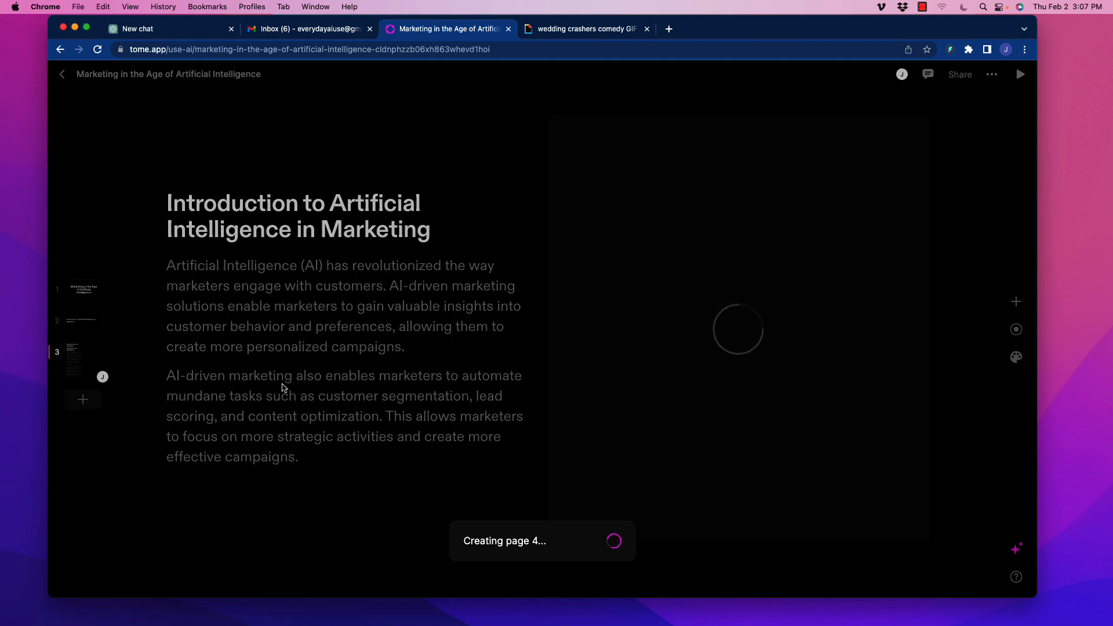
mouse_move(385, 265)
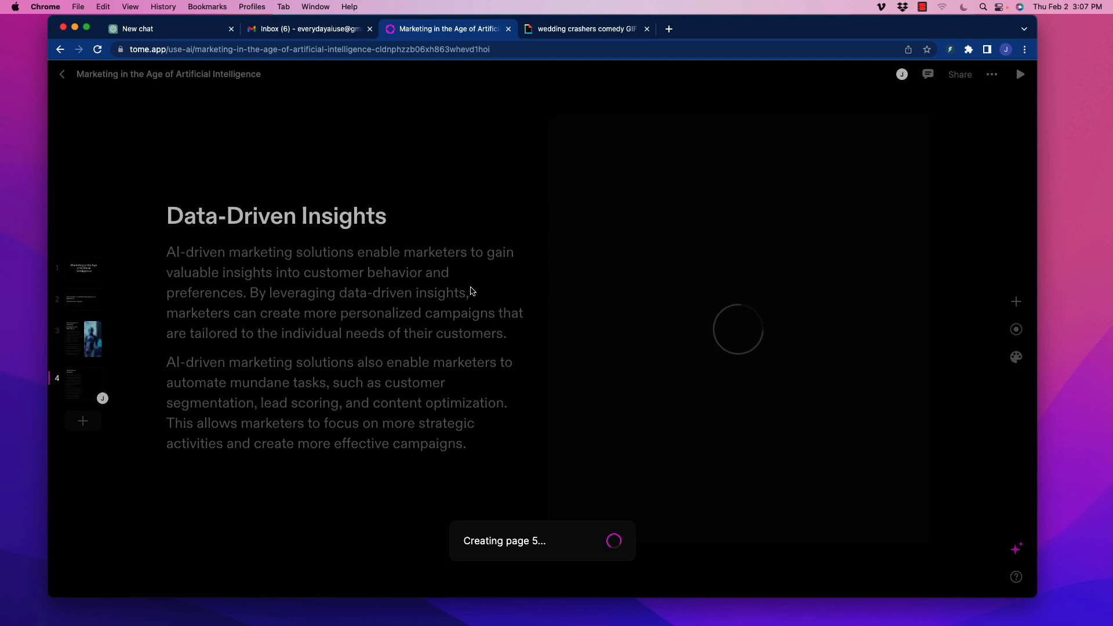
mouse_move(277, 357)
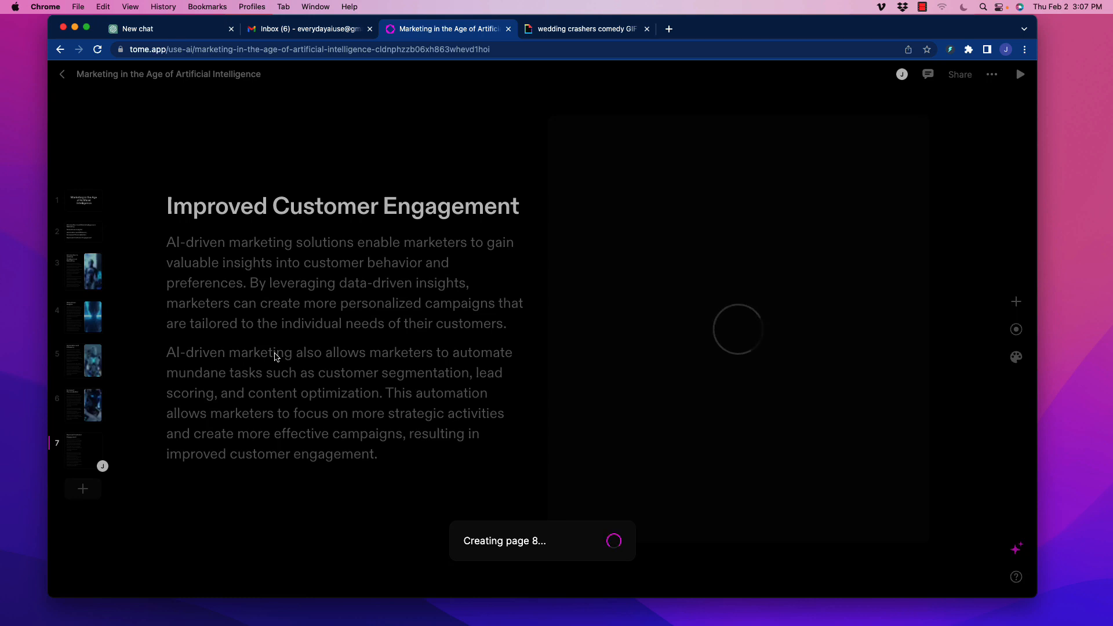
mouse_move(856, 266)
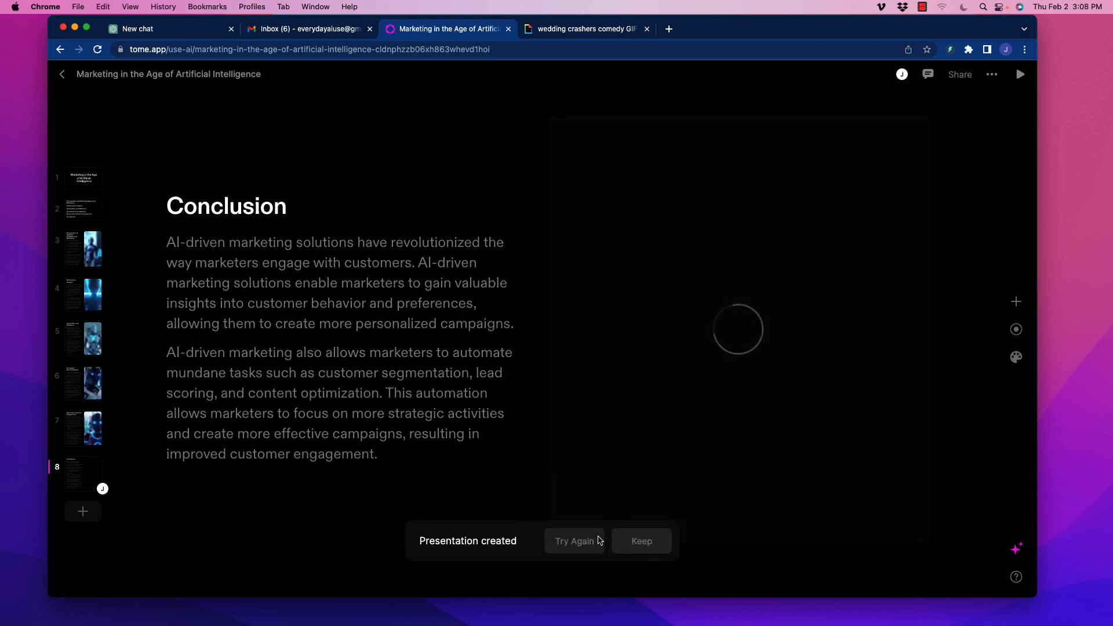
click(83, 178)
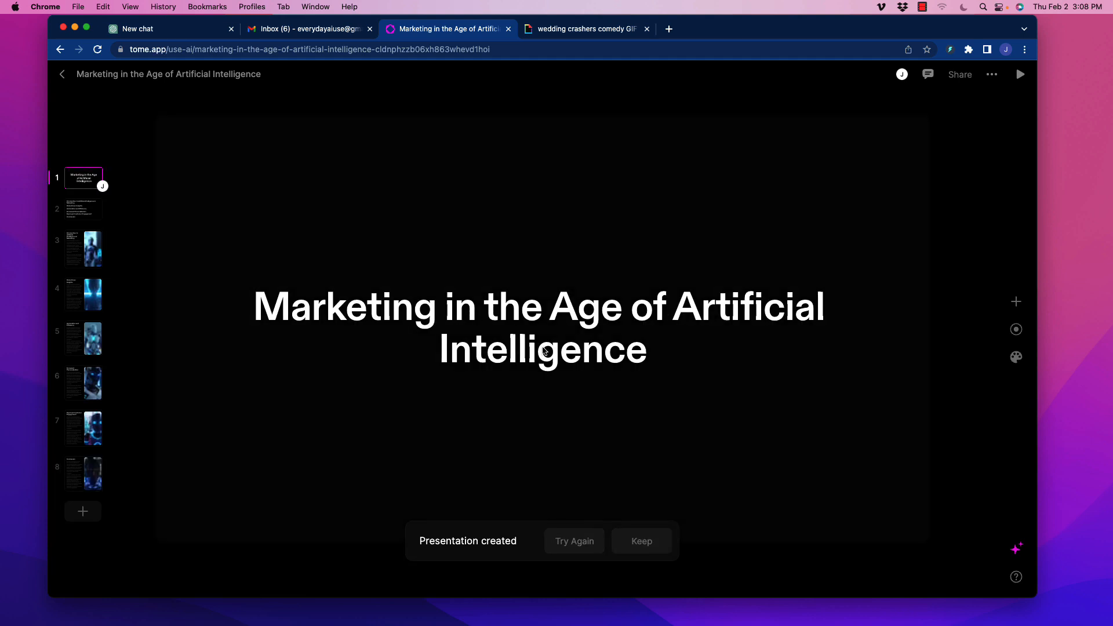
click(83, 209)
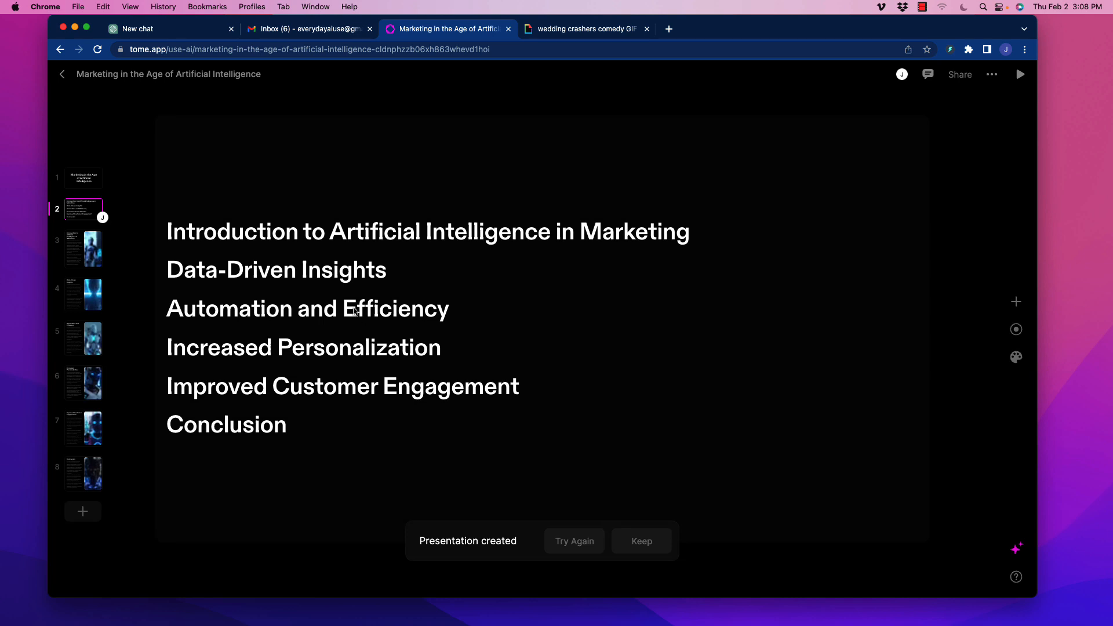
mouse_move(545, 225)
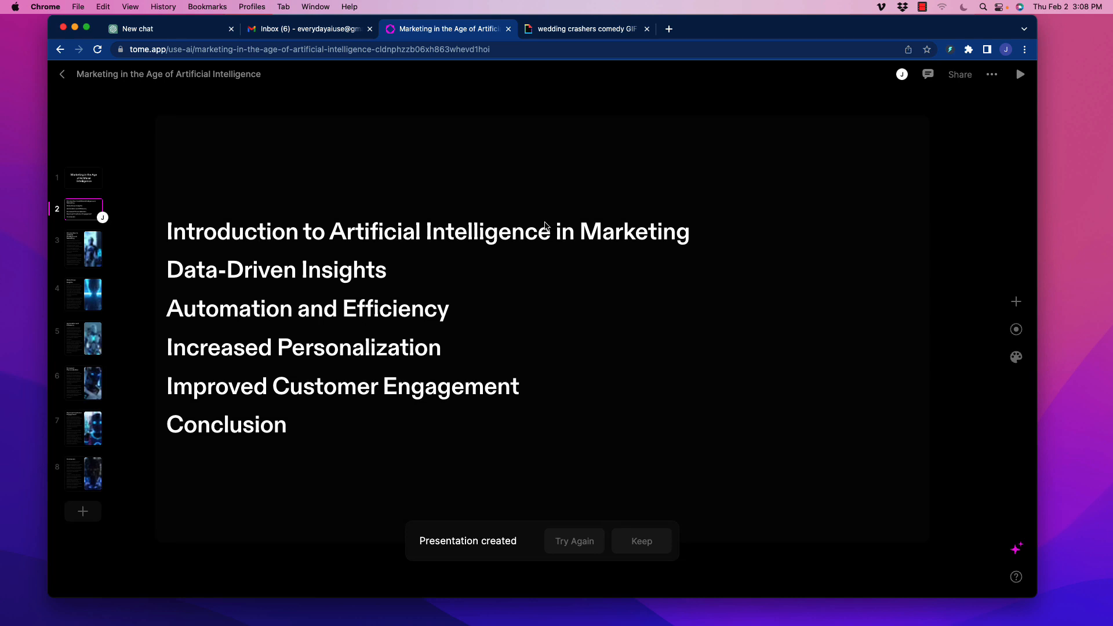
mouse_move(336, 294)
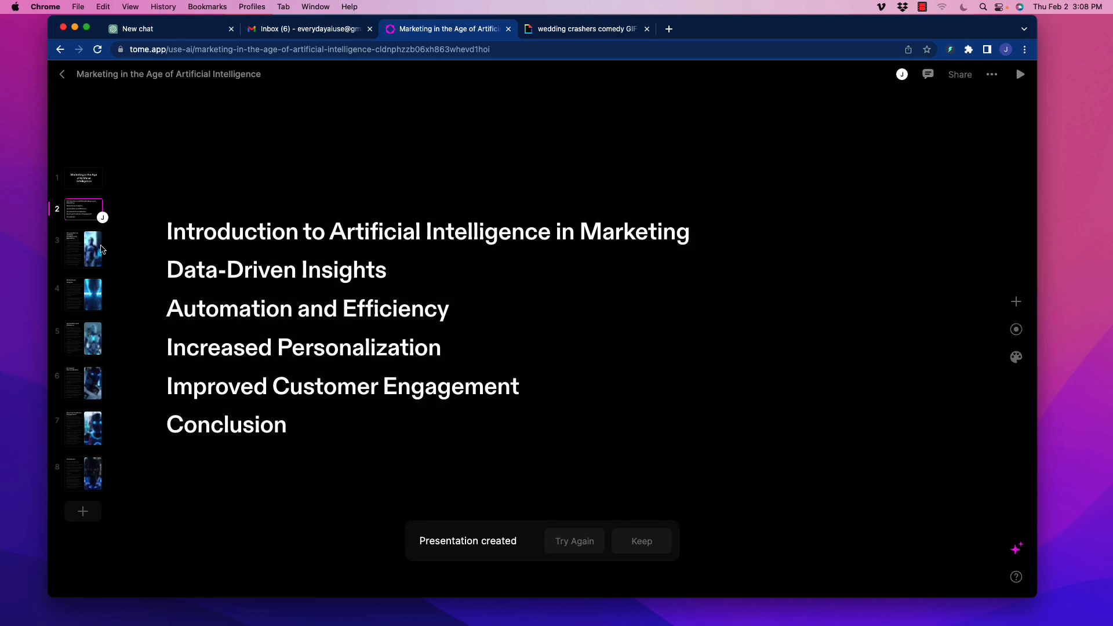
click(93, 248)
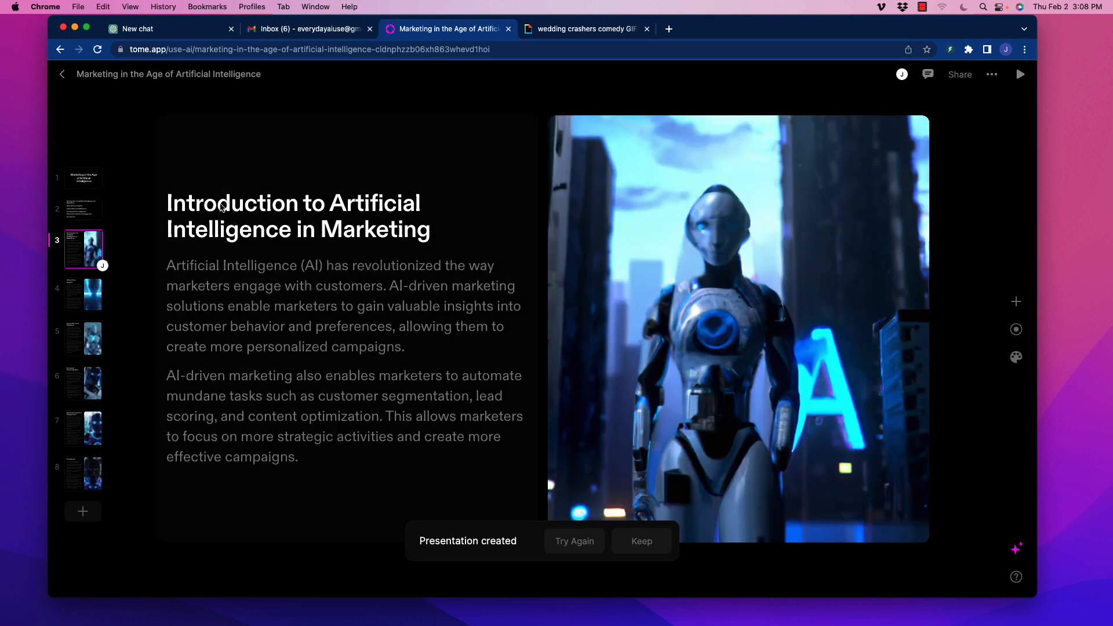
mouse_move(283, 449)
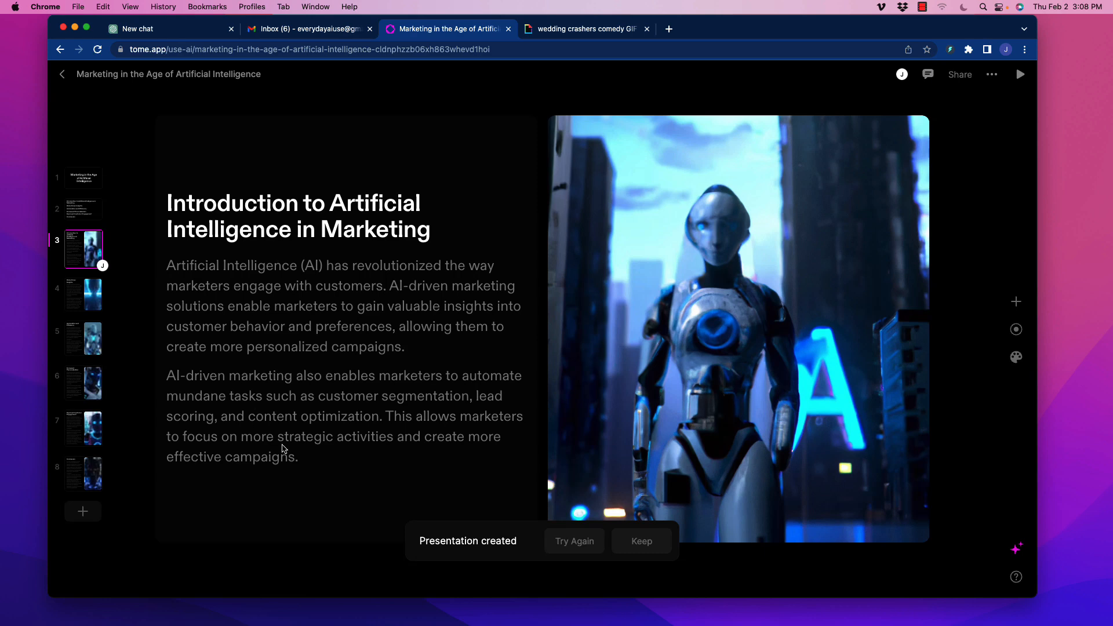
mouse_move(647, 286)
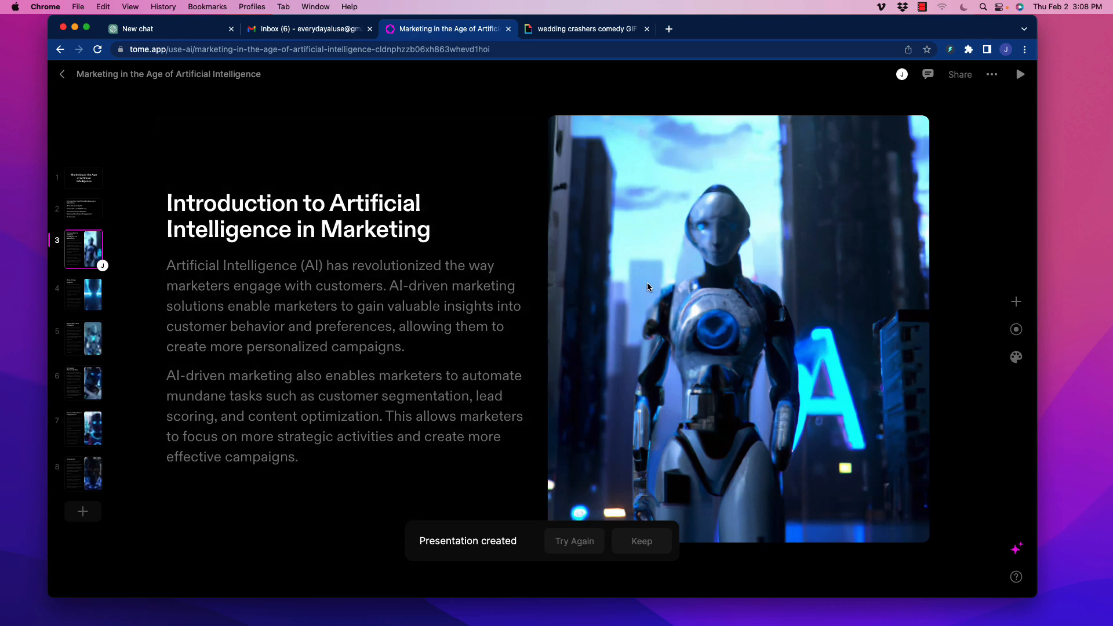
mouse_move(756, 344)
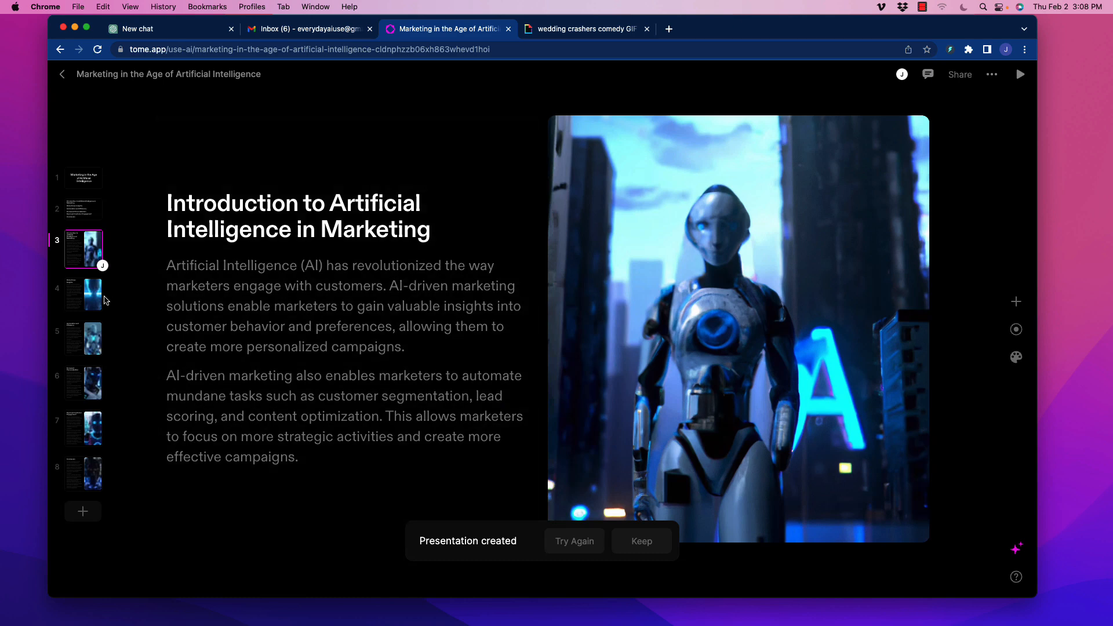
click(92, 295)
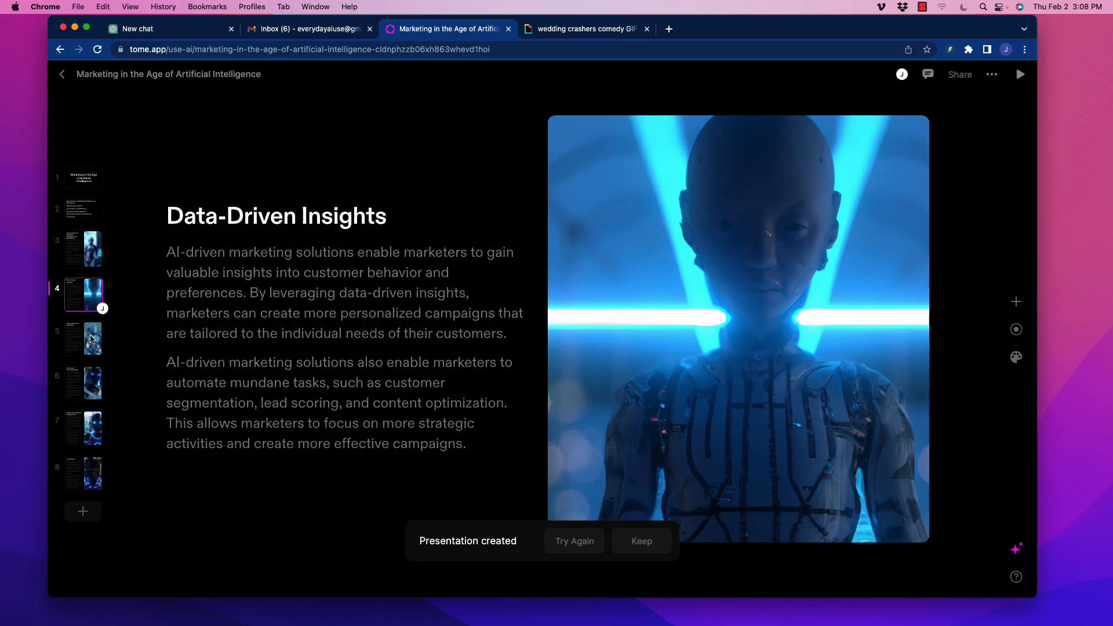
click(83, 338)
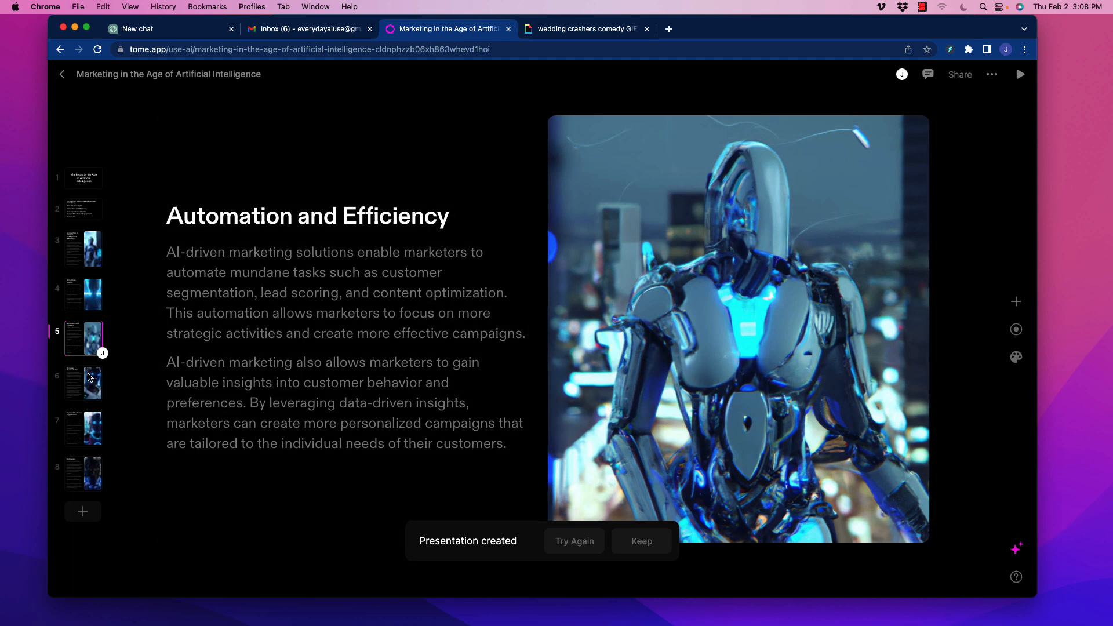
click(92, 472)
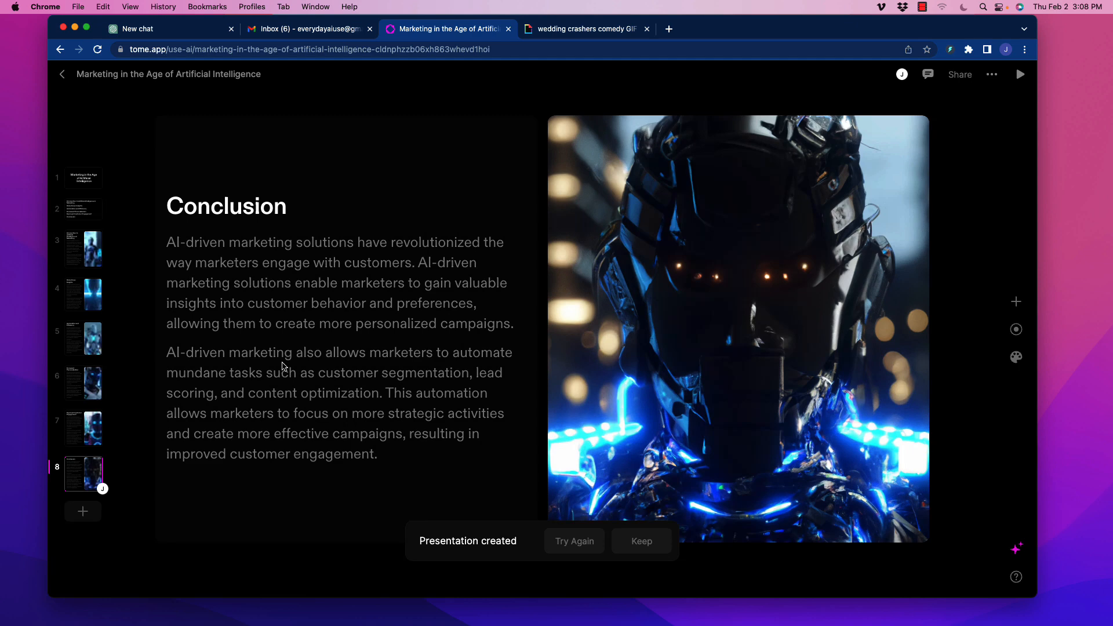
mouse_move(418, 316)
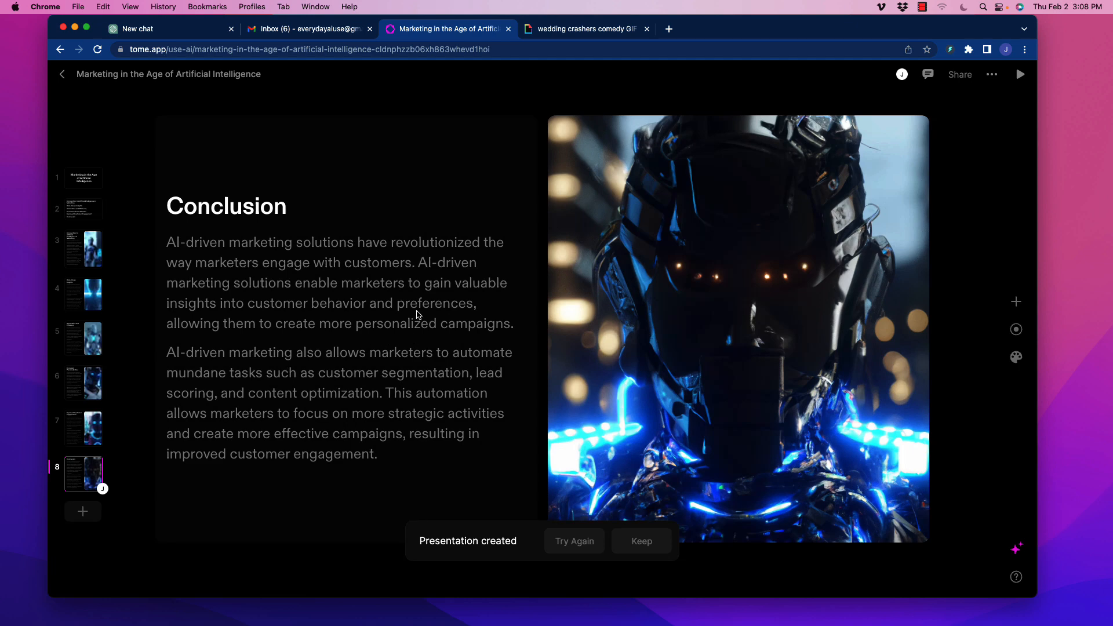
mouse_move(779, 233)
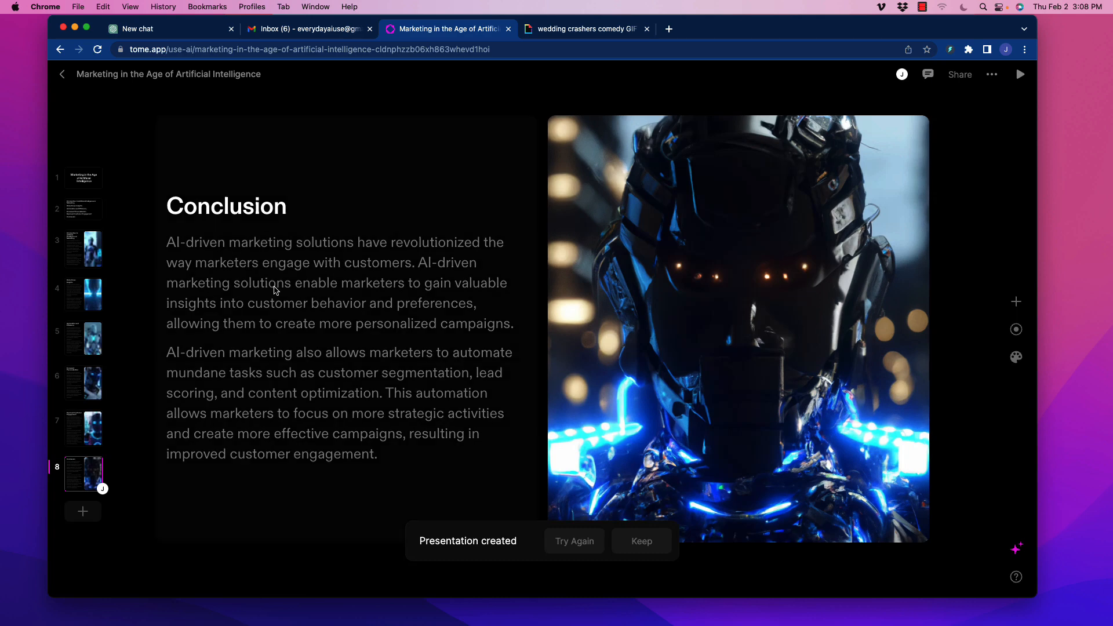
- Select the page 2 outline and show its page-only Dark theme settings
click(84, 209)
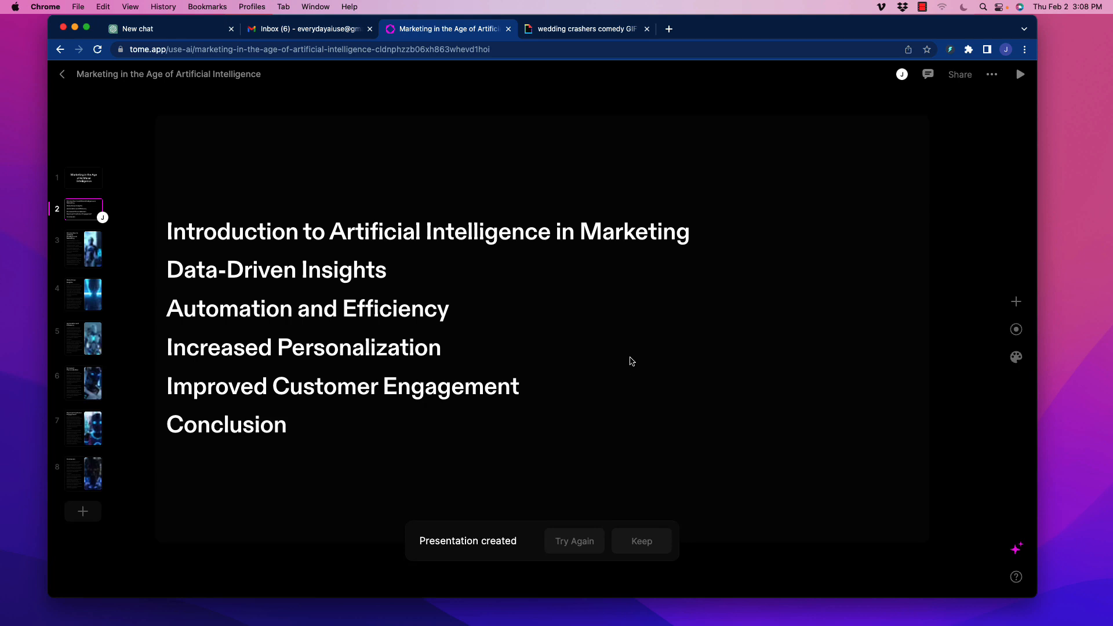
mouse_move(1016, 329)
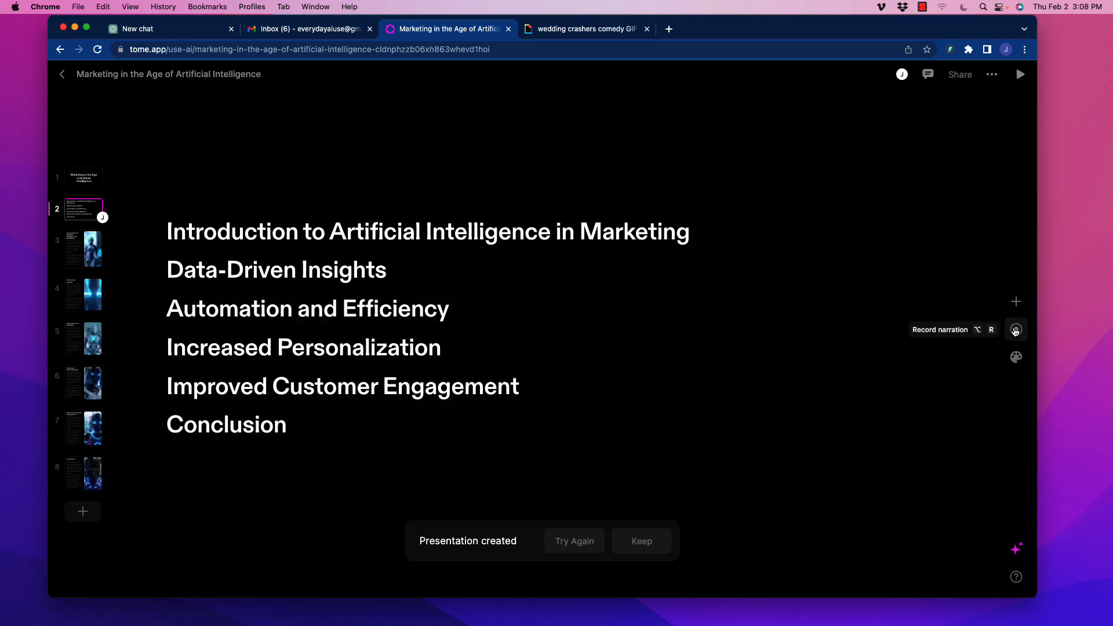
mouse_move(1015, 356)
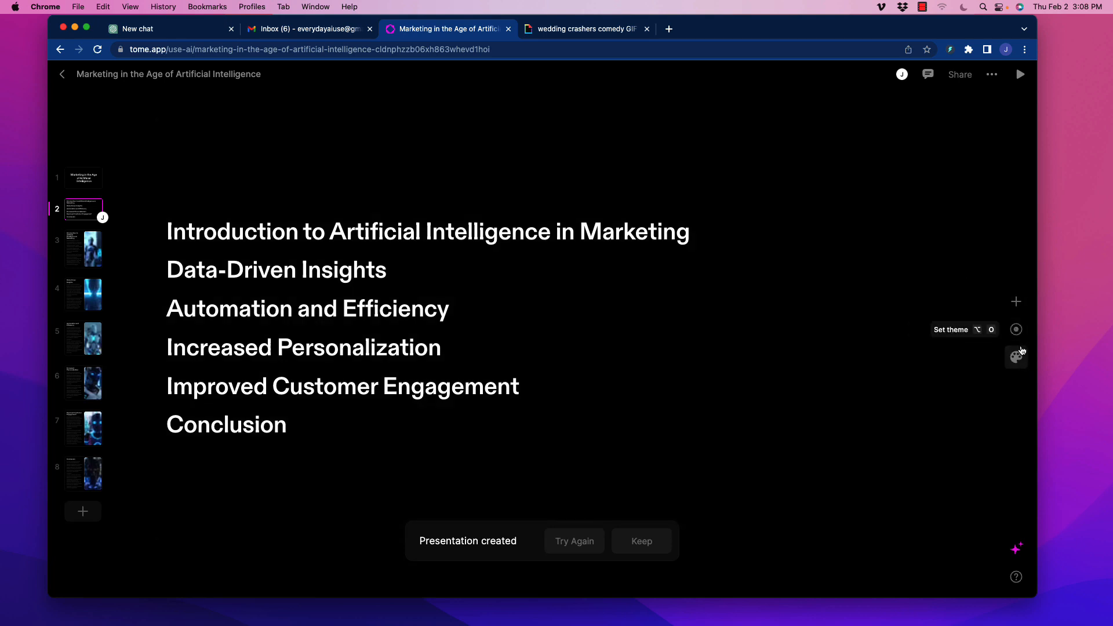
click(1015, 357)
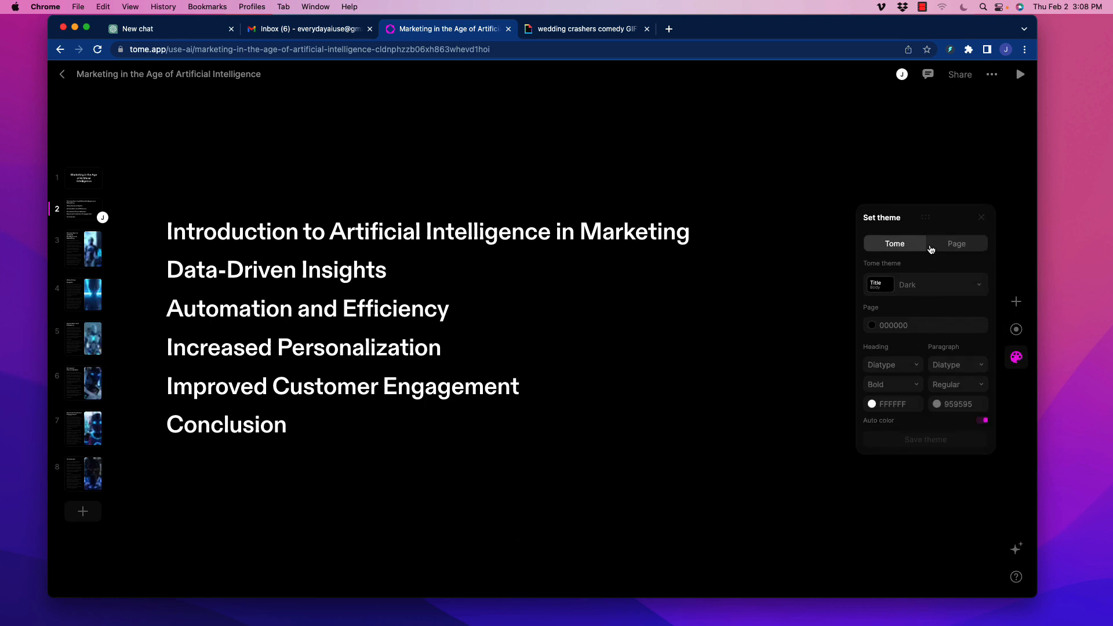
click(956, 244)
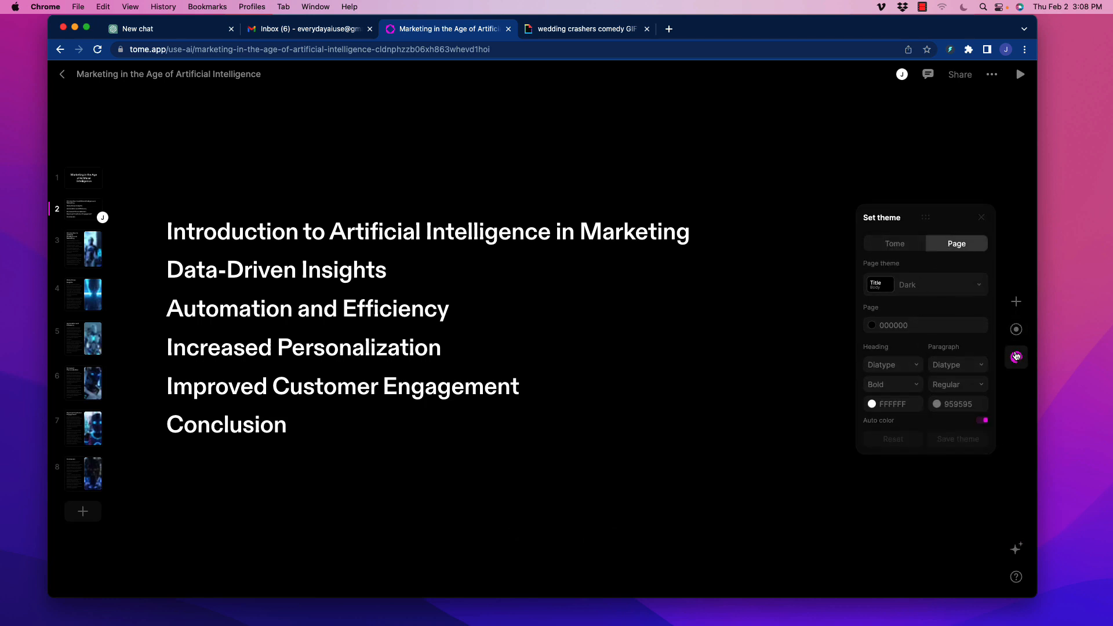
- Drop a Giphy block to the right of the outline text on page 2
click(1016, 301)
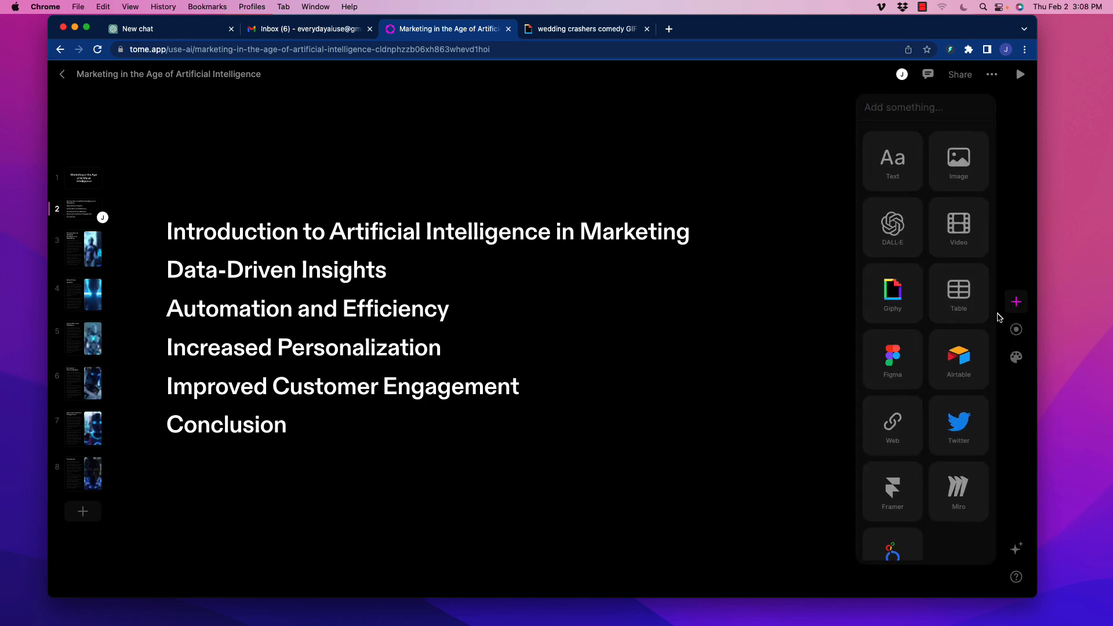
mouse_move(984, 321)
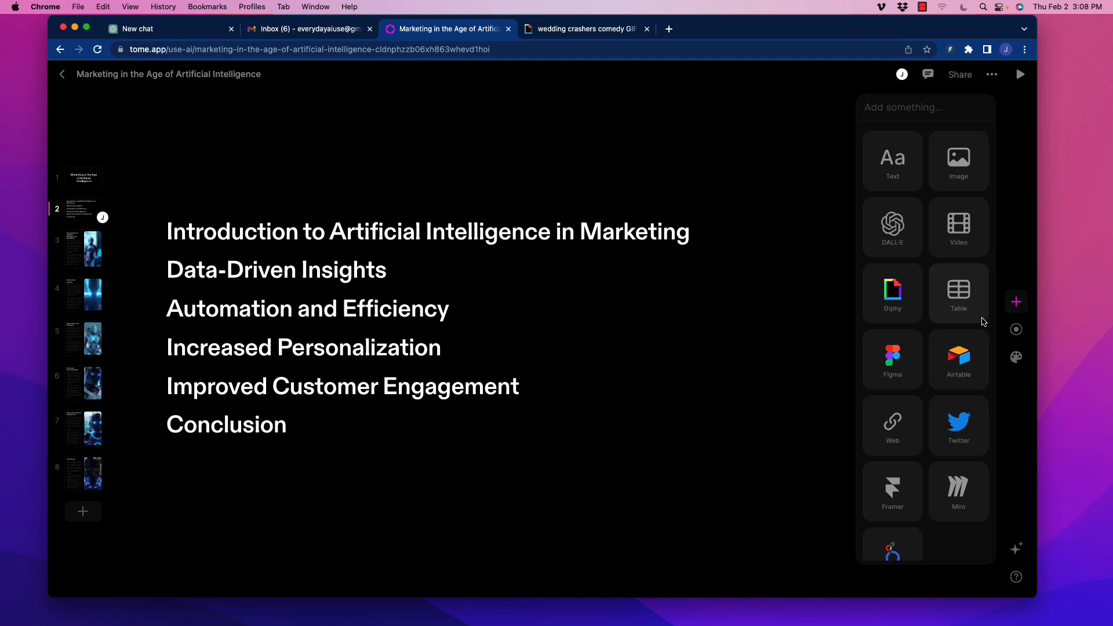
mouse_move(930, 323)
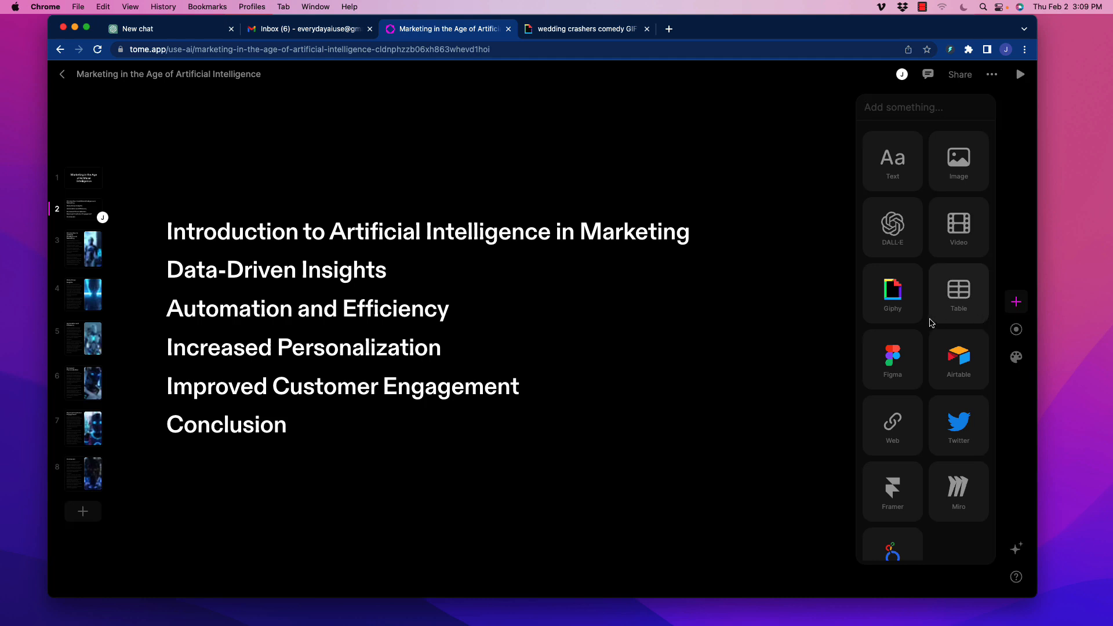
mouse_move(935, 320)
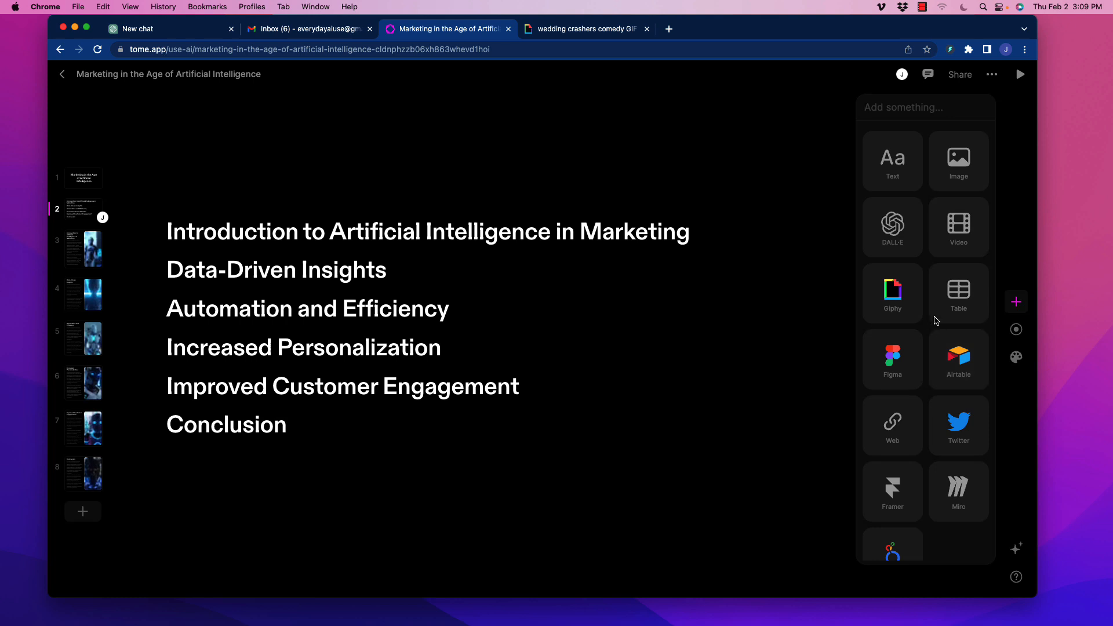
mouse_move(891, 227)
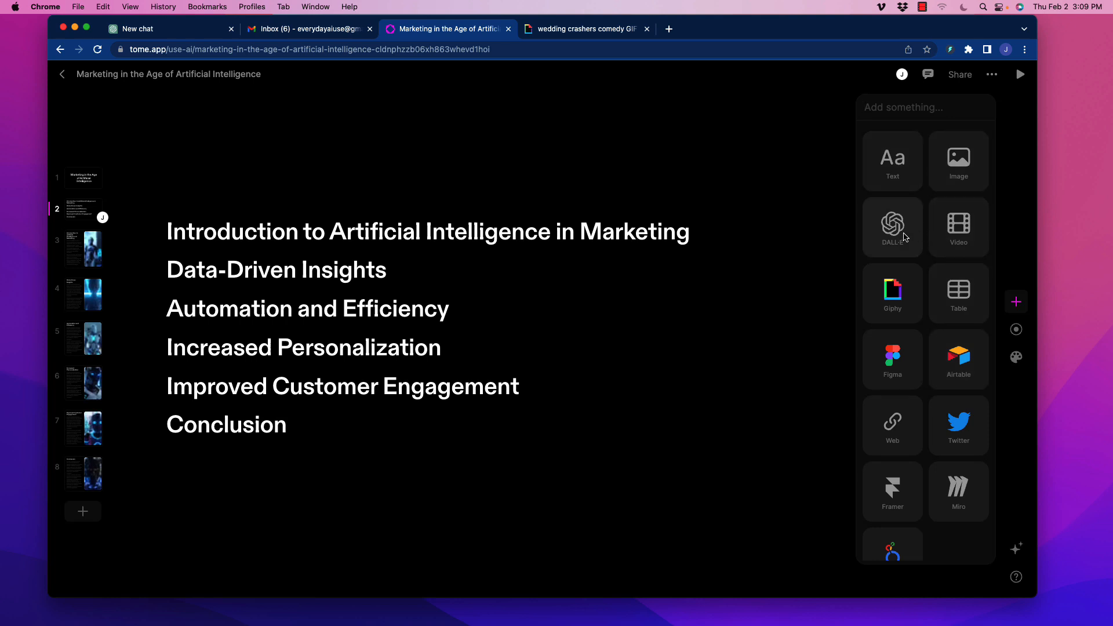
mouse_move(925, 234)
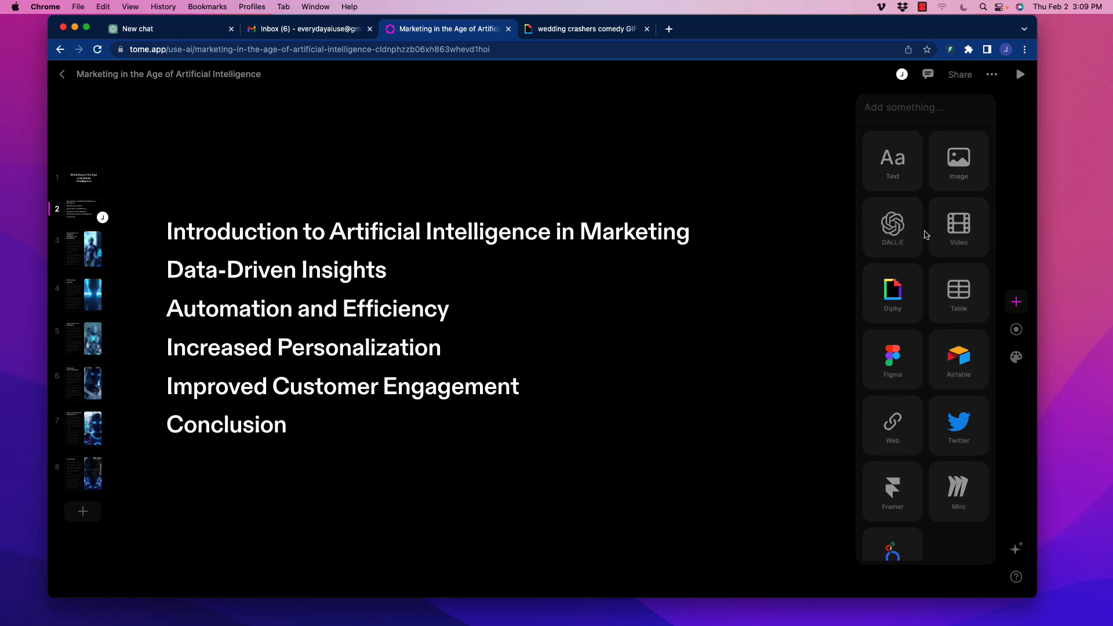
mouse_move(902, 317)
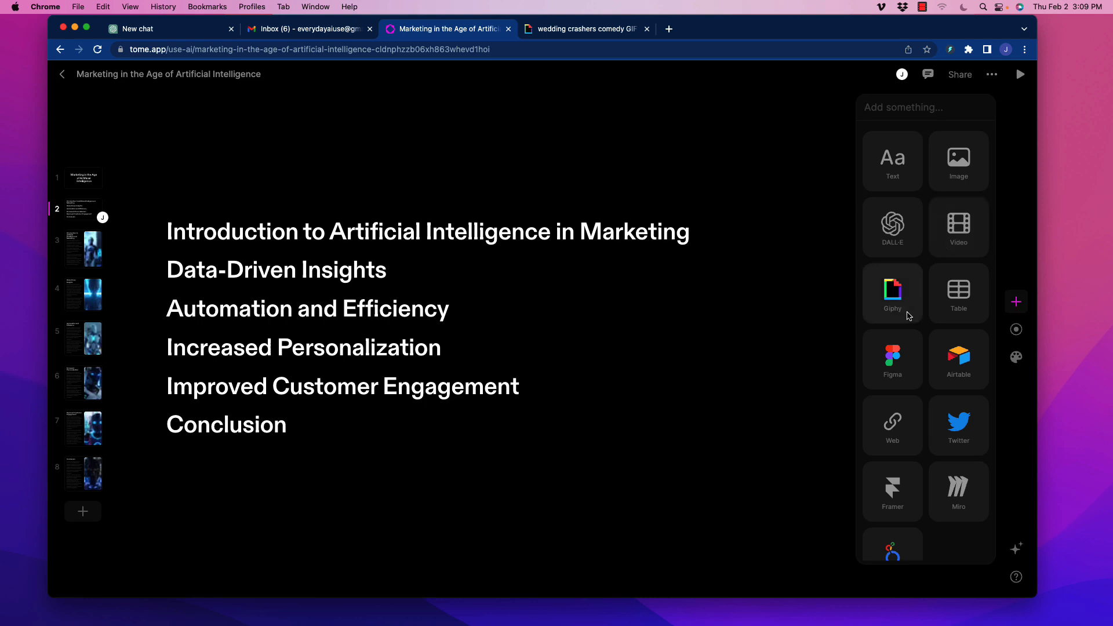
mouse_move(922, 310)
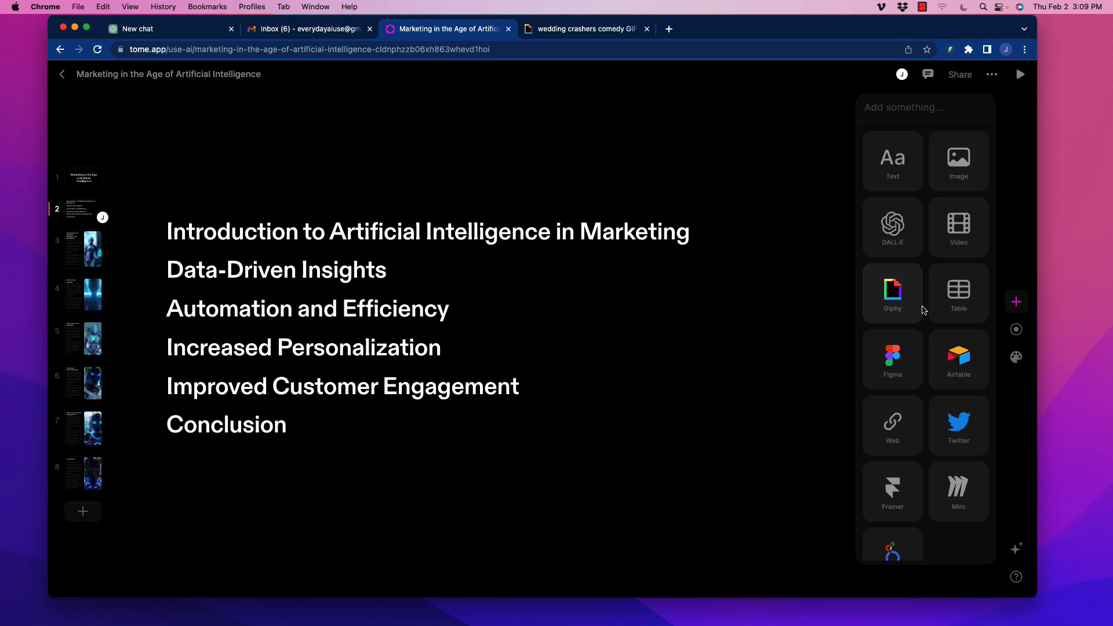
mouse_move(969, 305)
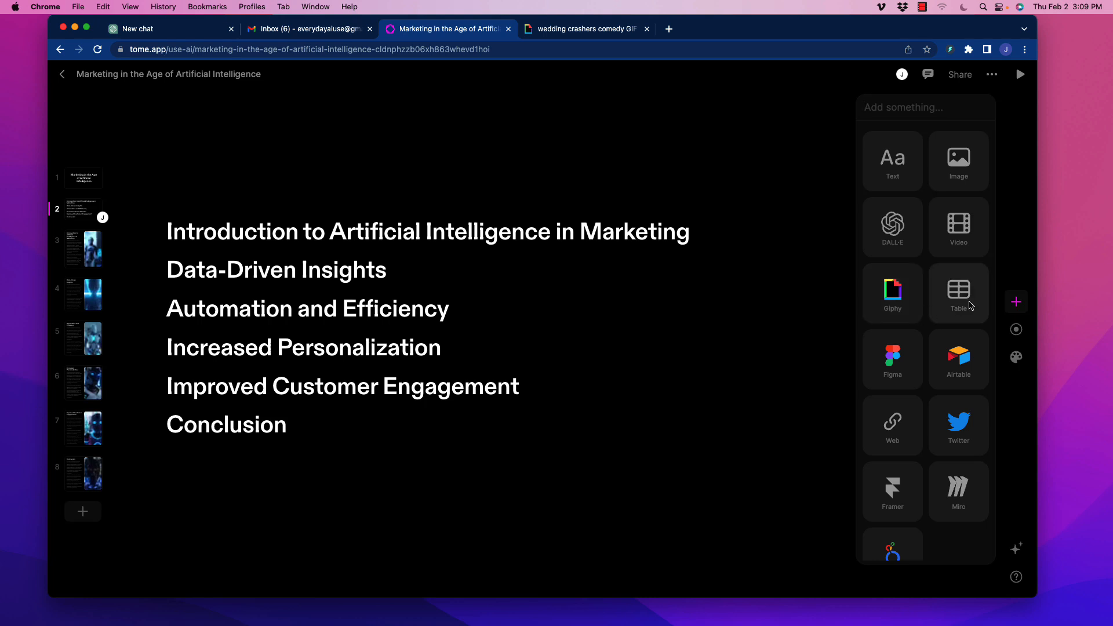
mouse_move(965, 375)
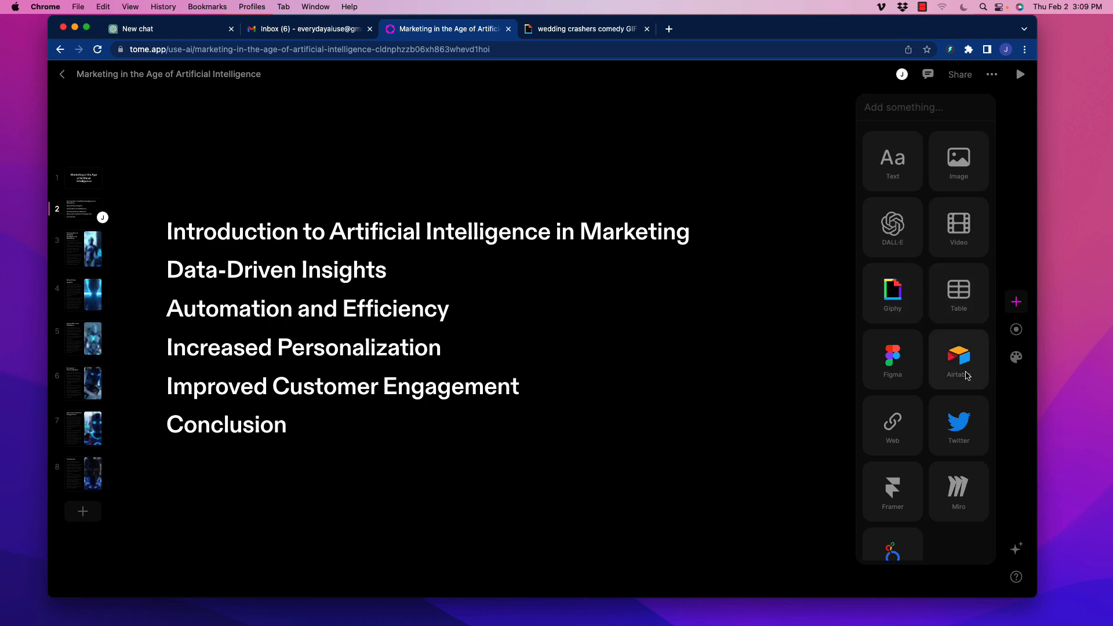
mouse_move(907, 377)
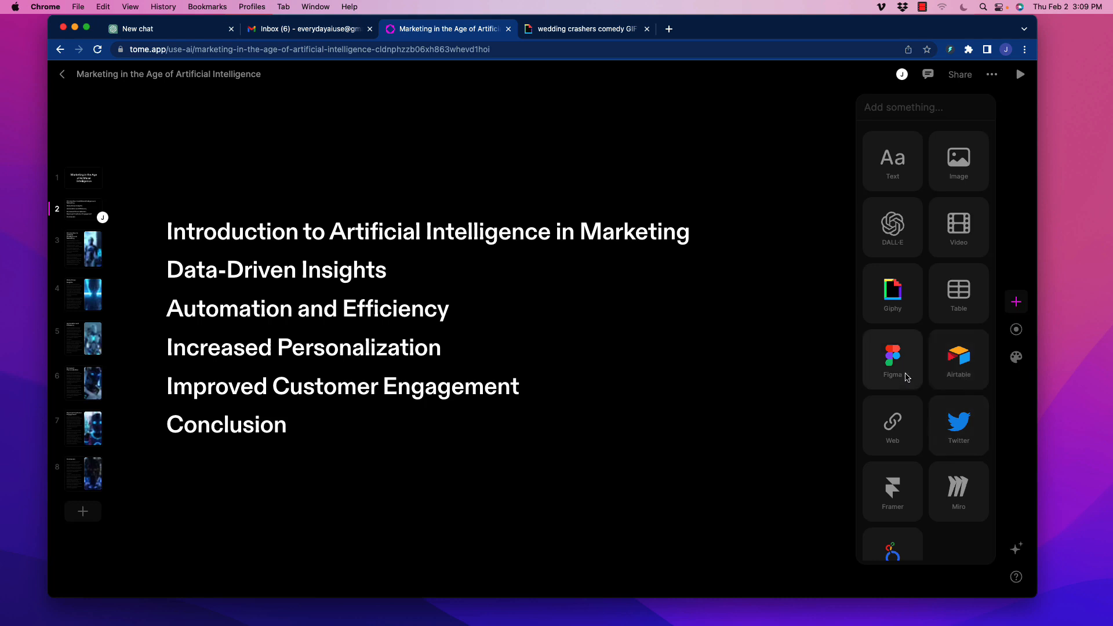
mouse_move(954, 453)
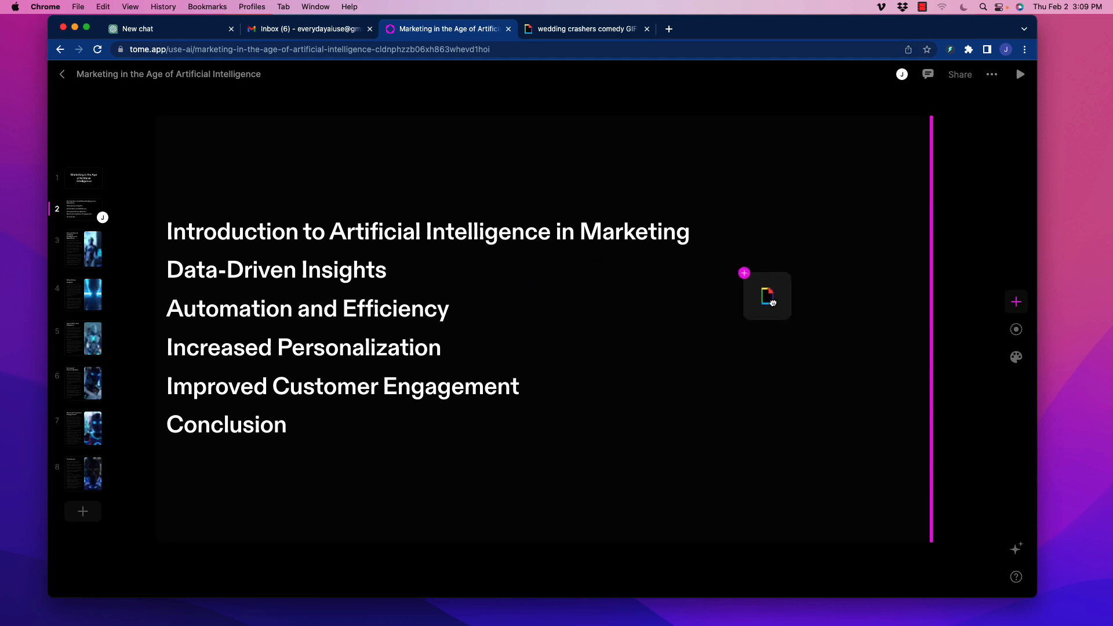
click(766, 296)
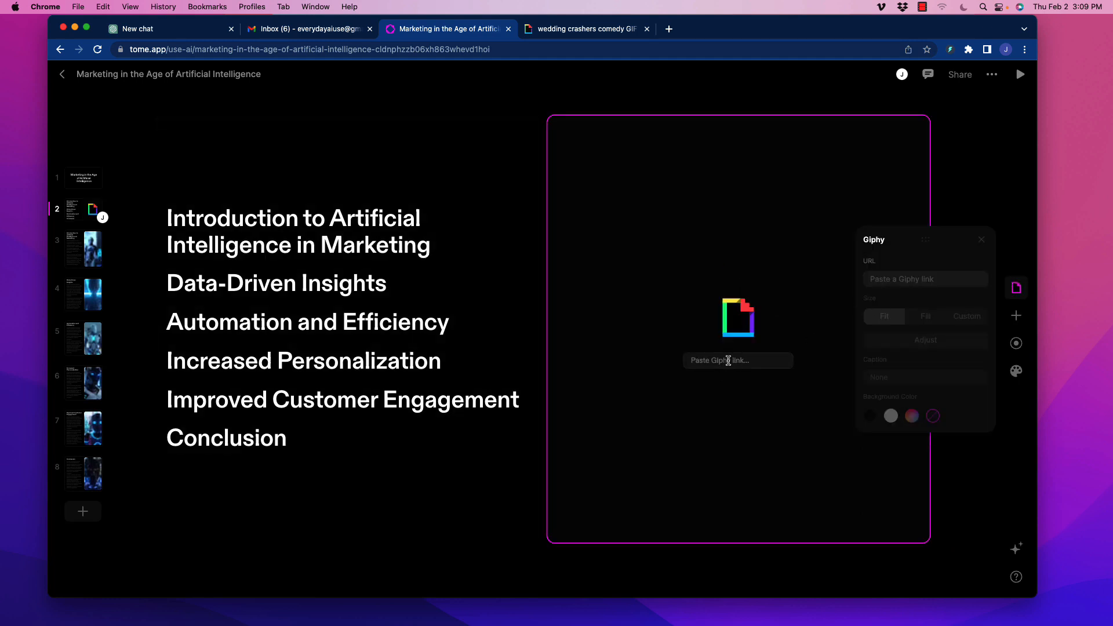
mouse_move(390, 212)
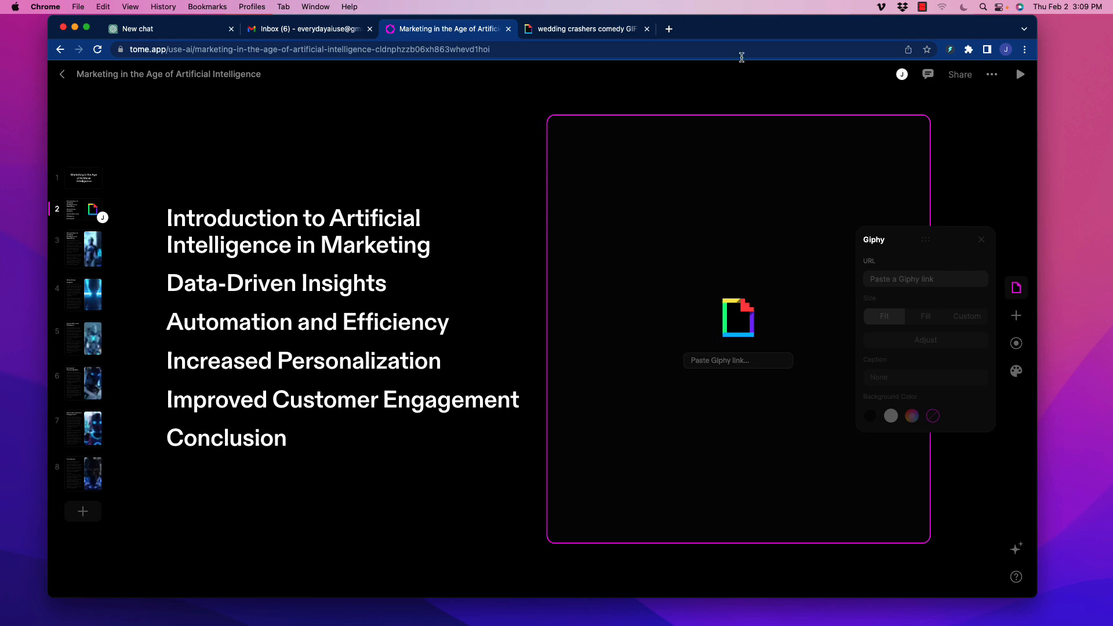
- Open the Wedding Crashers Comedy GIF on Giphy and copy its link
click(582, 28)
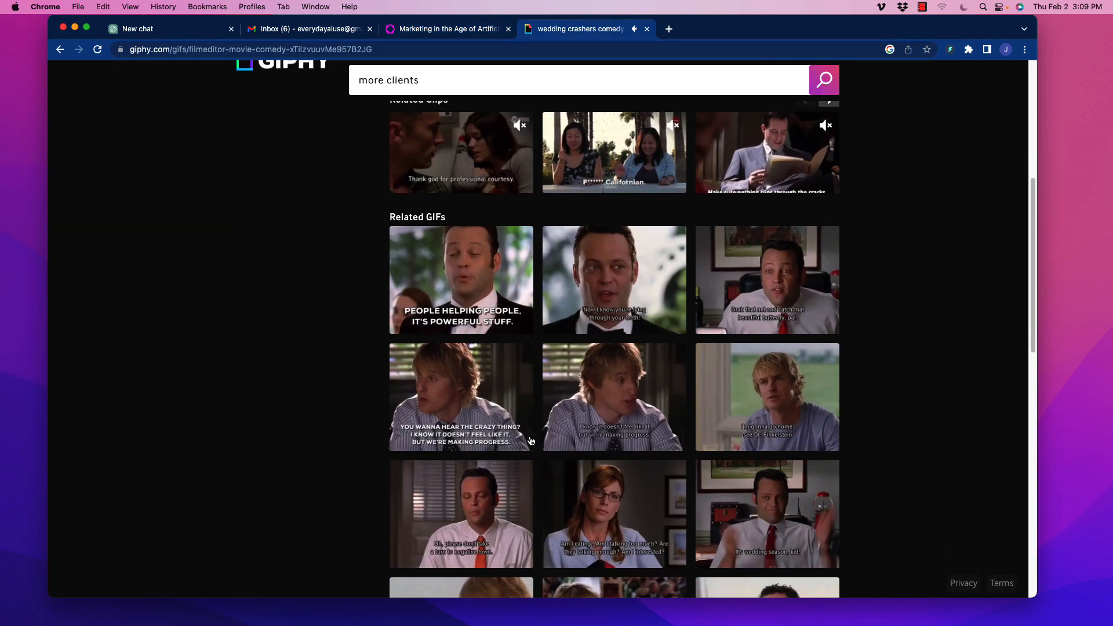
scroll(up, 3)
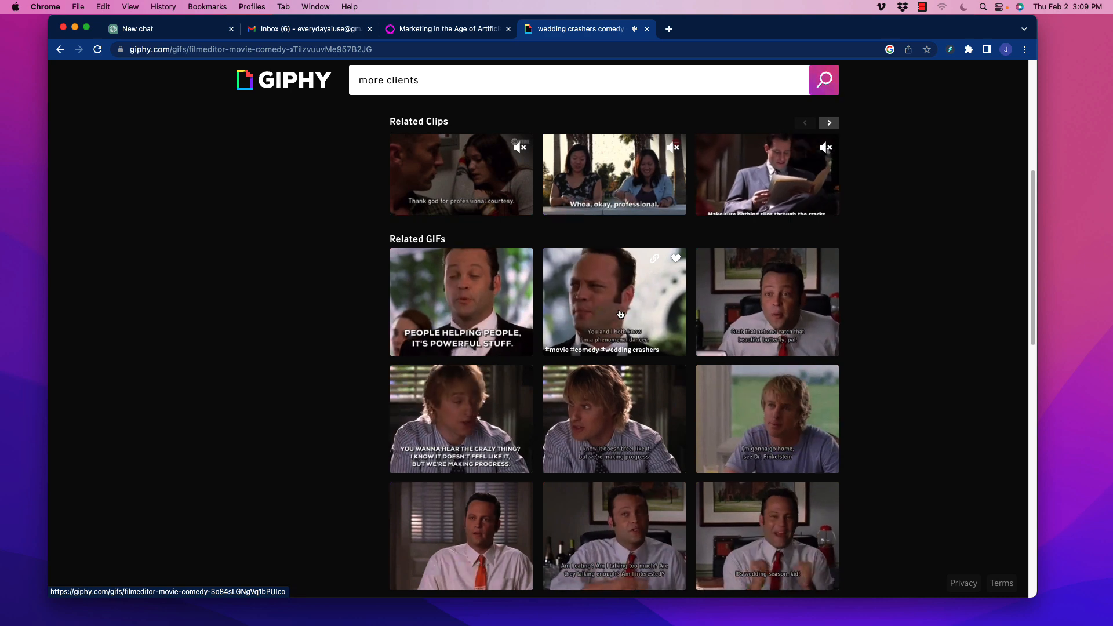
click(614, 302)
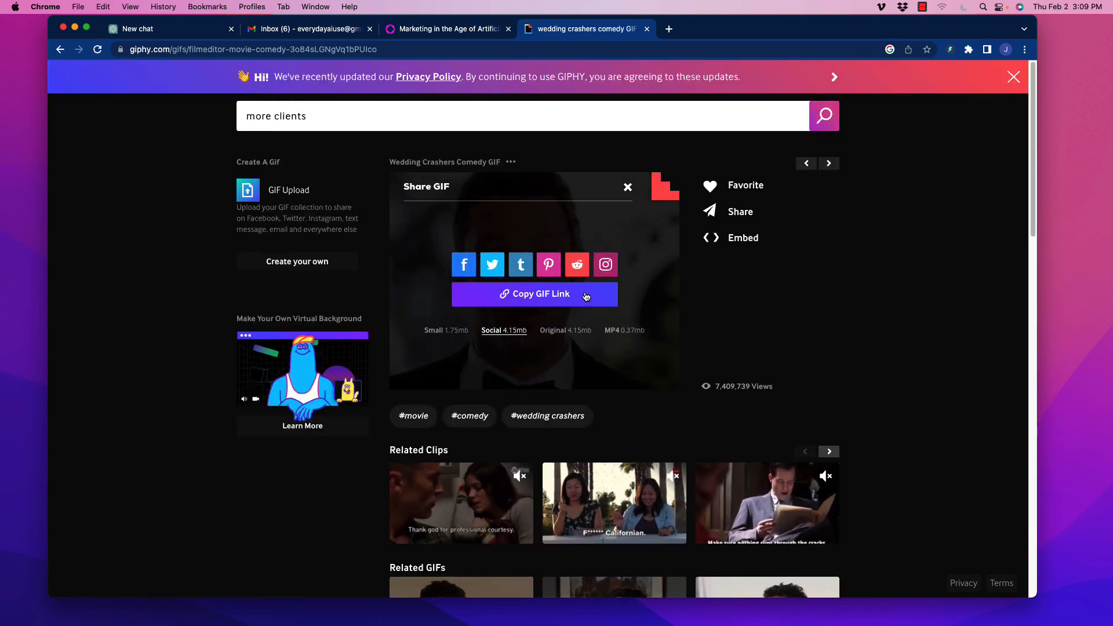
click(446, 28)
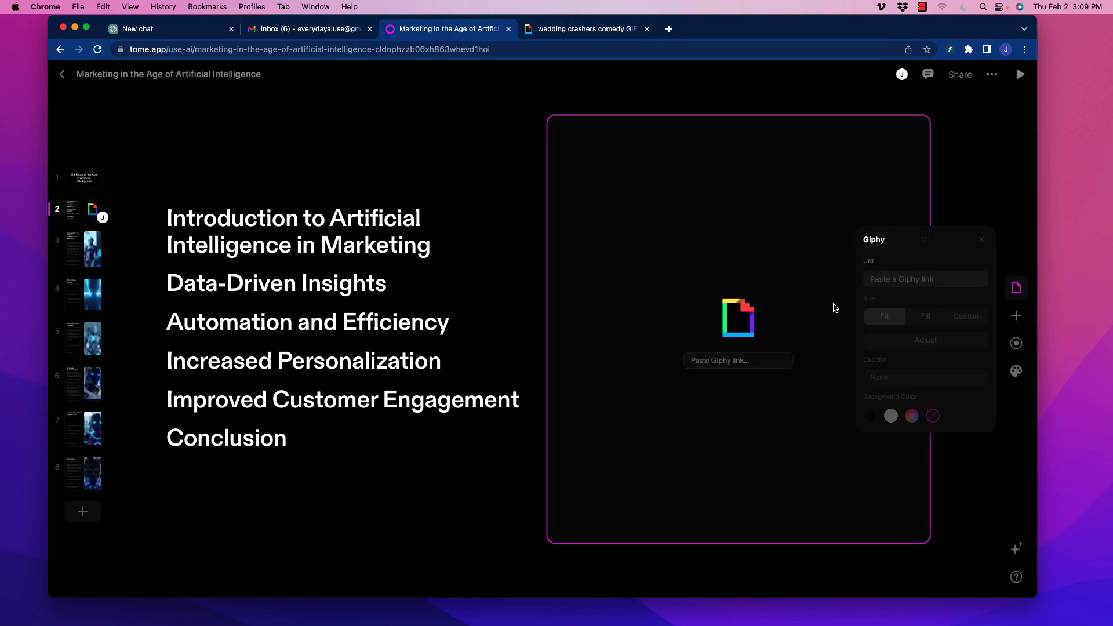
- Paste the copied Wedding Crashers GIF link into the Giphy block's link field
right_click(719, 360)
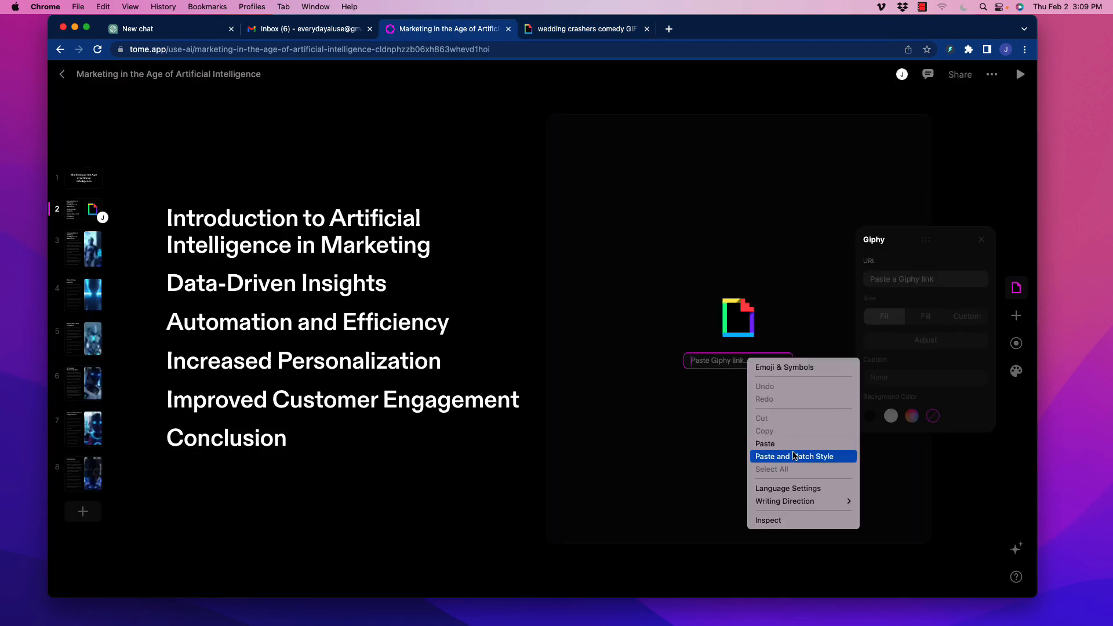
click(765, 443)
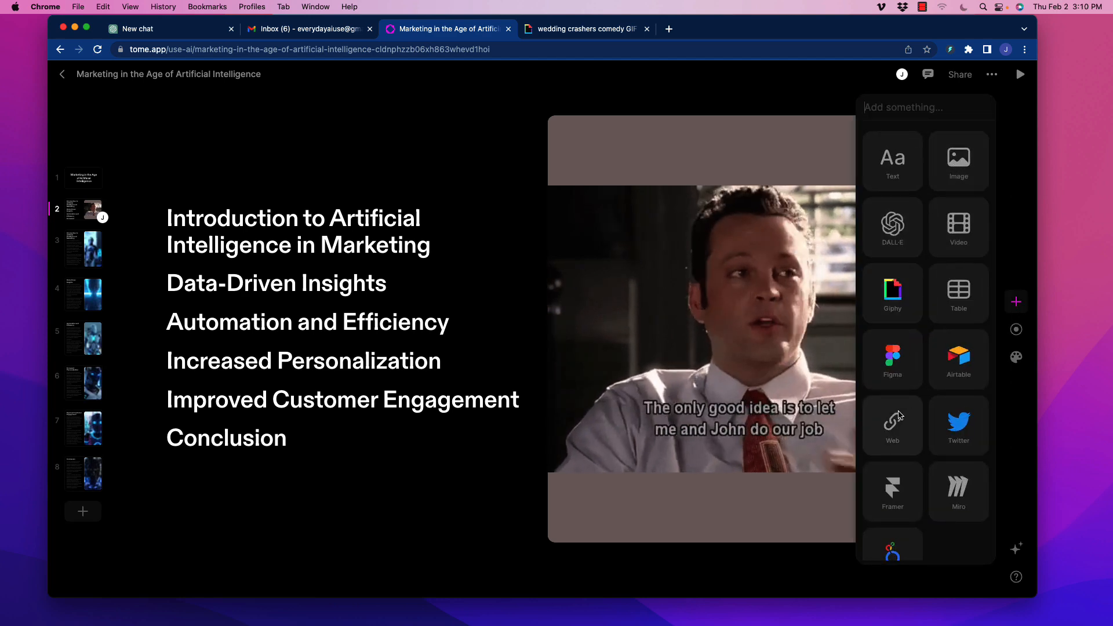
- Add a Web block and paste the Giphy page URL ending 'nedy-3o84sLGNgVq1bPUIco'
click(892, 424)
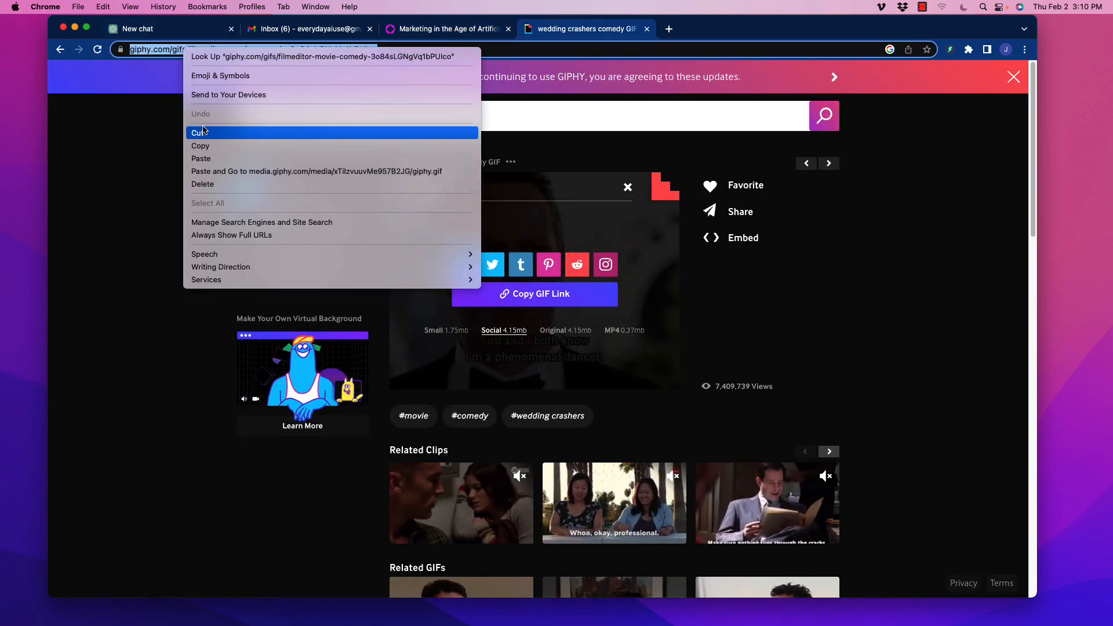
click(447, 29)
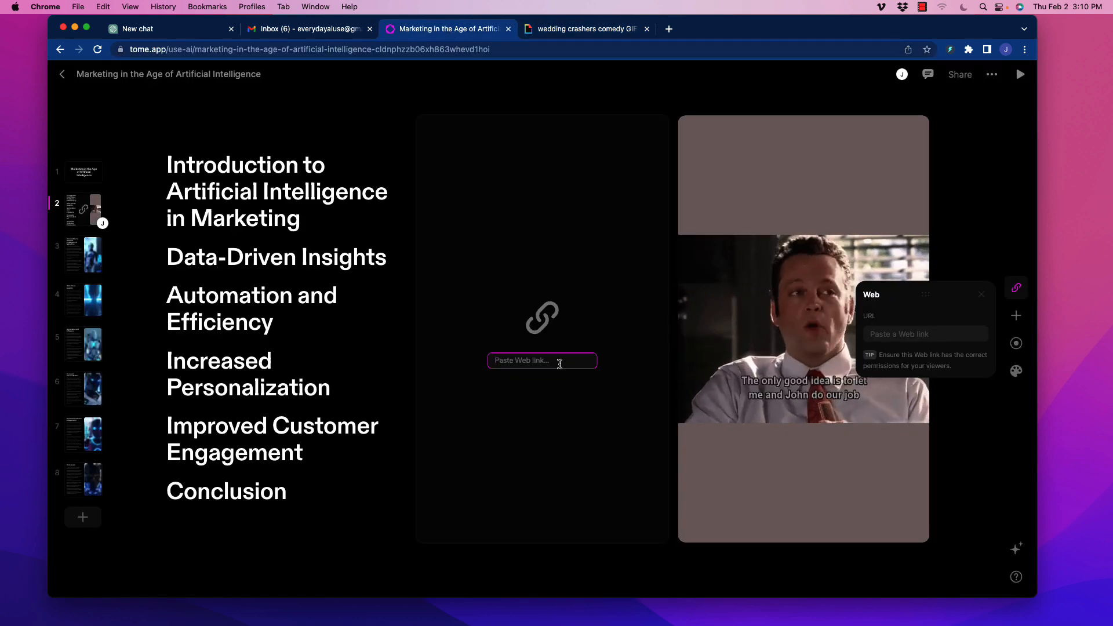
text(nedy-3o84sLGNgVq1bPUIco)
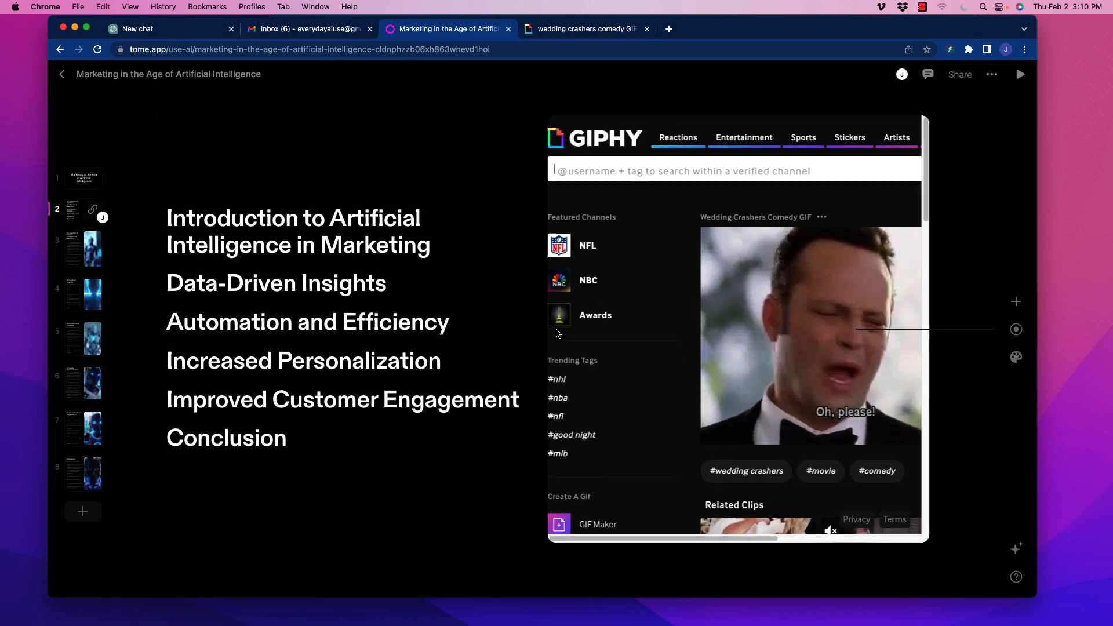
- Reopen the add-content panel on page 2 and select the outline text block
click(1016, 301)
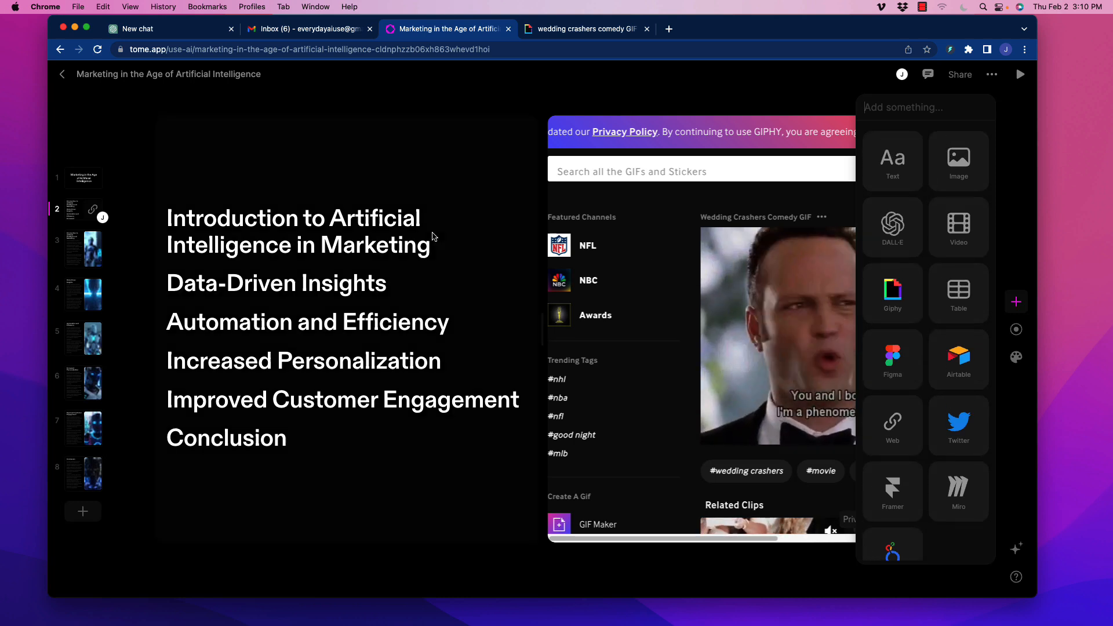
click(284, 320)
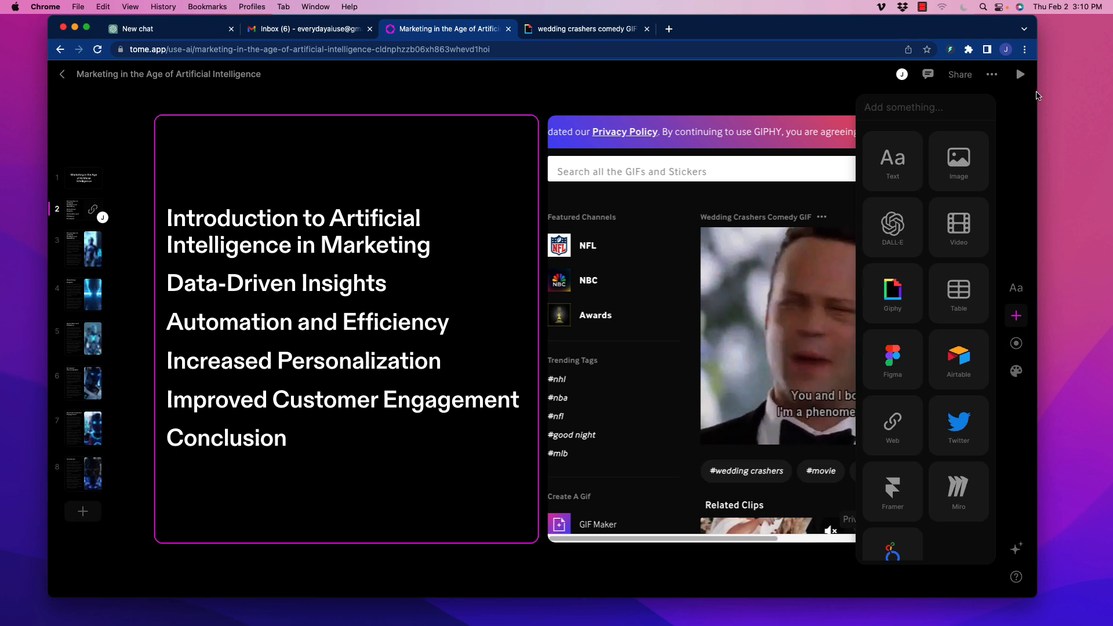
- Dismiss the add-content list and review the outline beside the playing Giphy embed
click(960, 73)
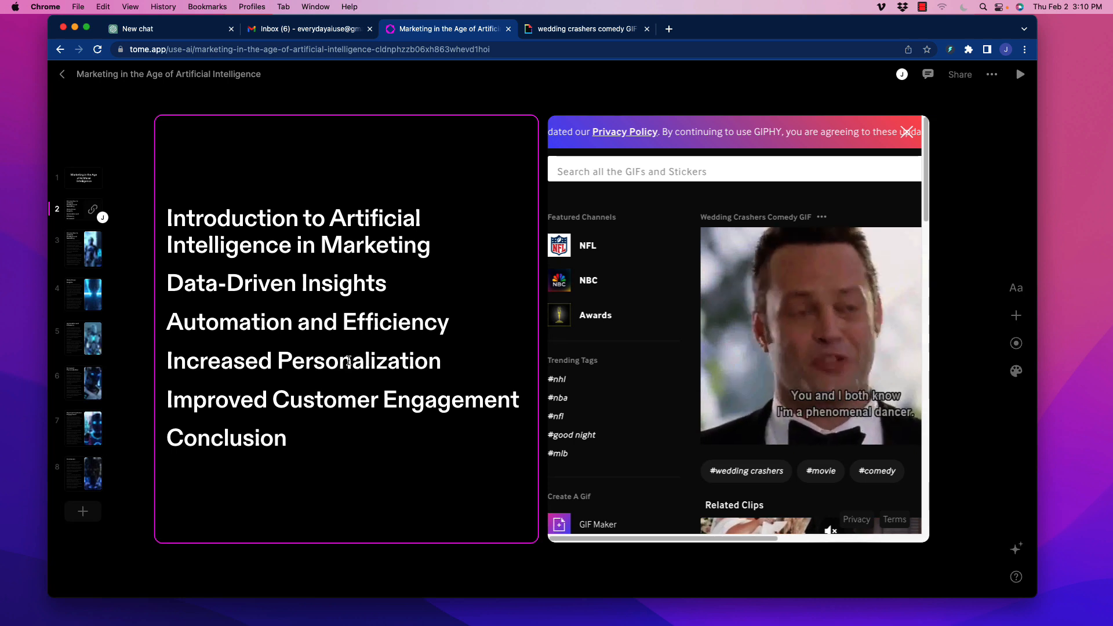
click(733, 171)
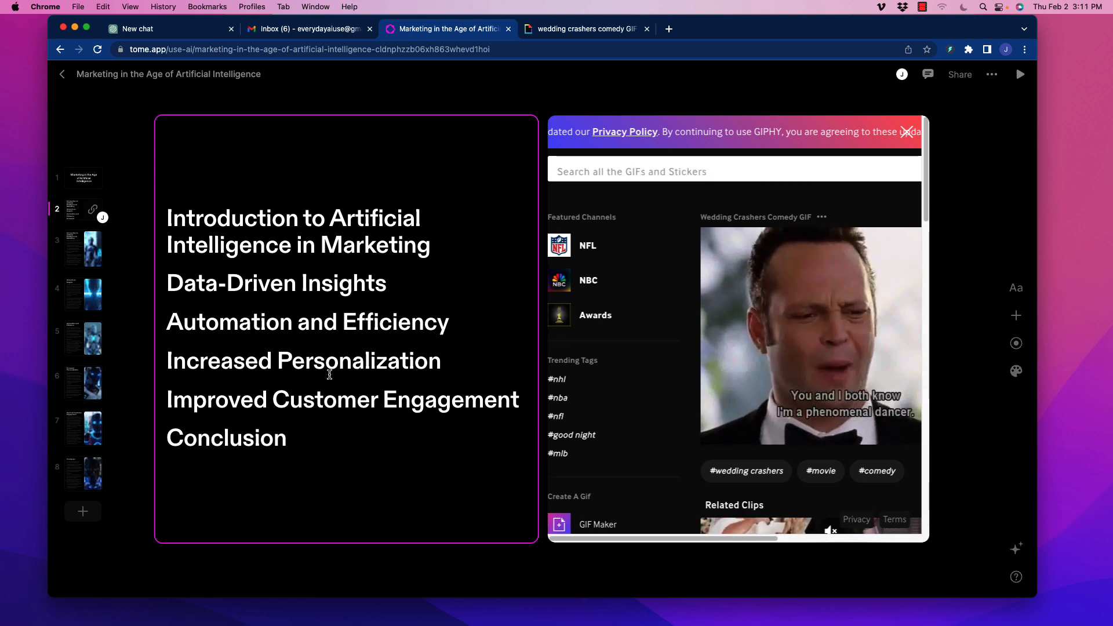
mouse_move(503, 349)
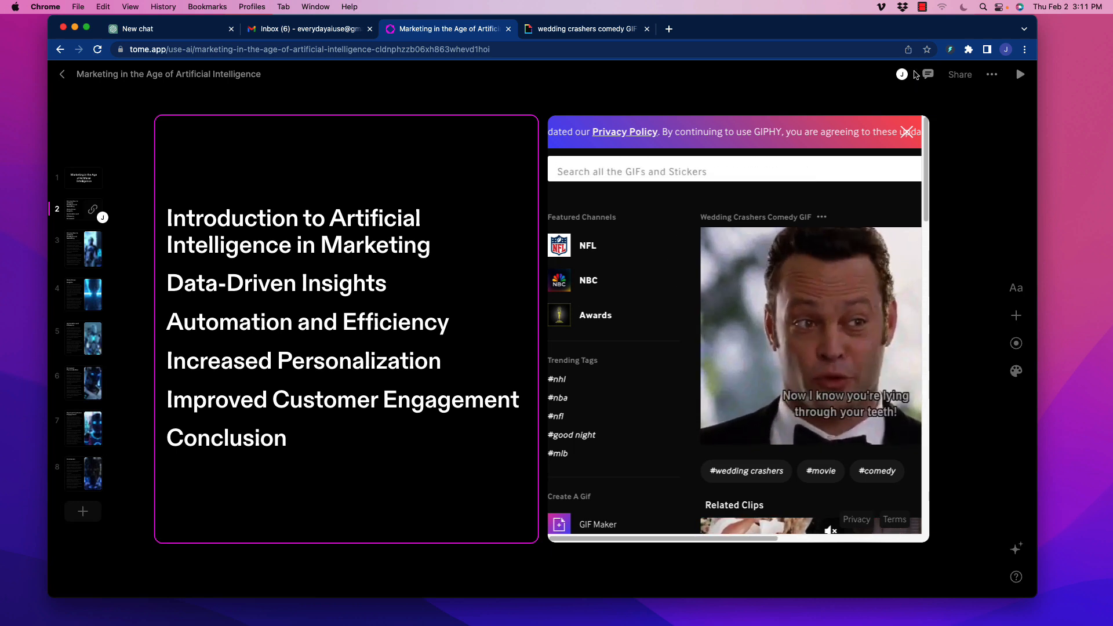
mouse_move(984, 190)
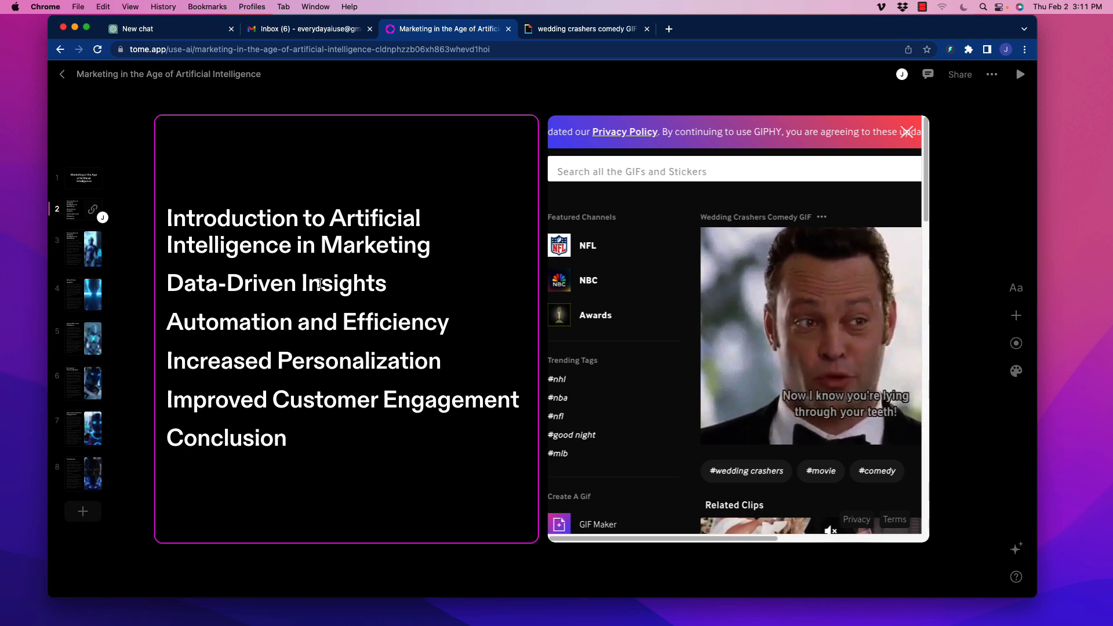
click(731, 170)
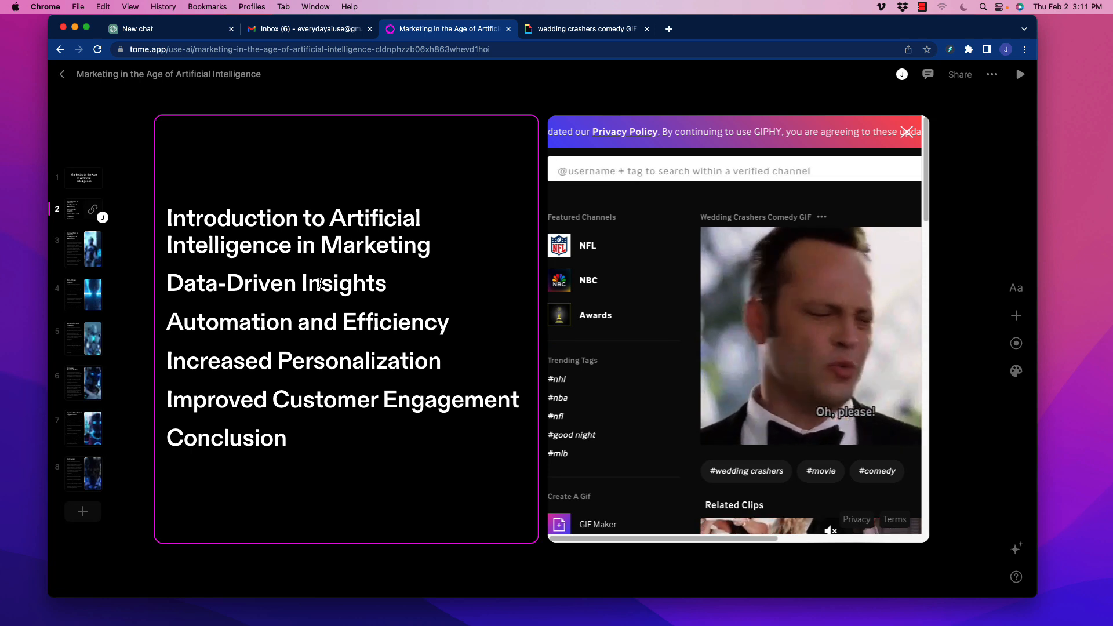